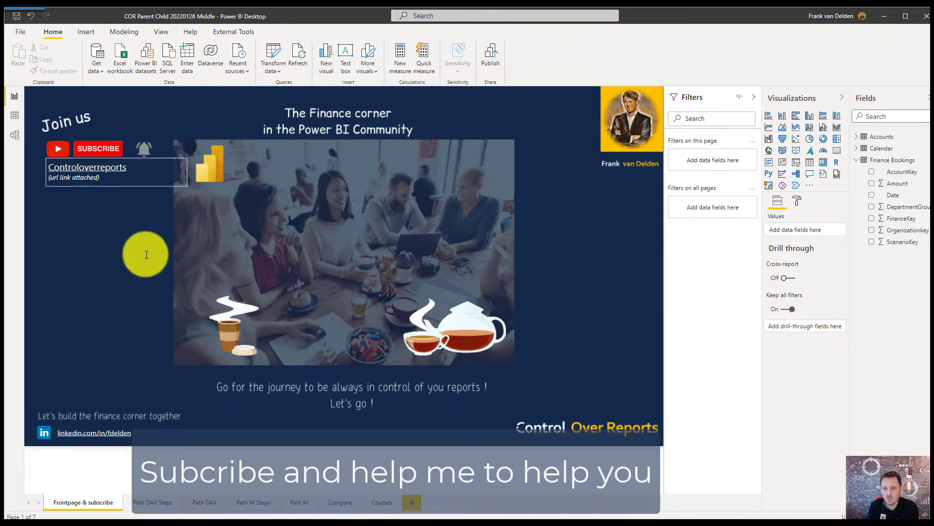
pyautogui.moveTo(146, 280)
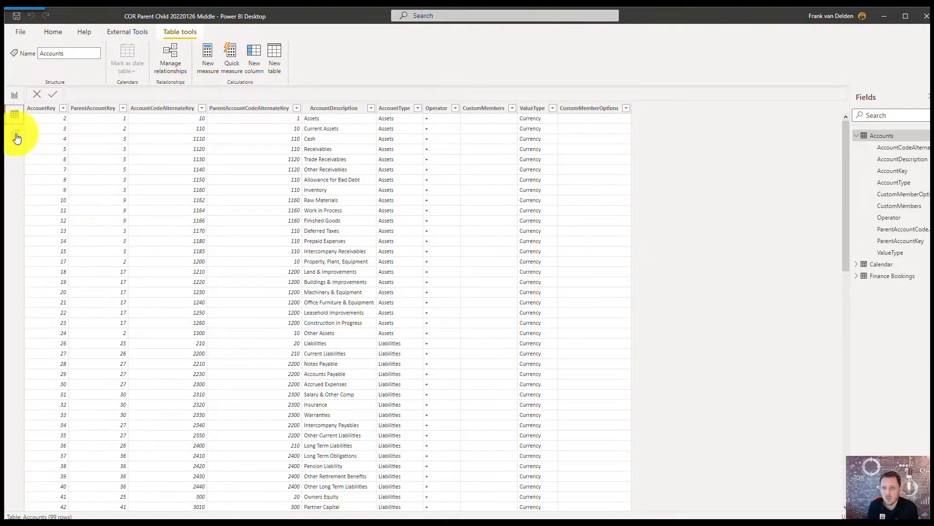
# - Switch to Model view to see Calendar and Accounts joined to Finance Bookings
pyautogui.click(14, 136)
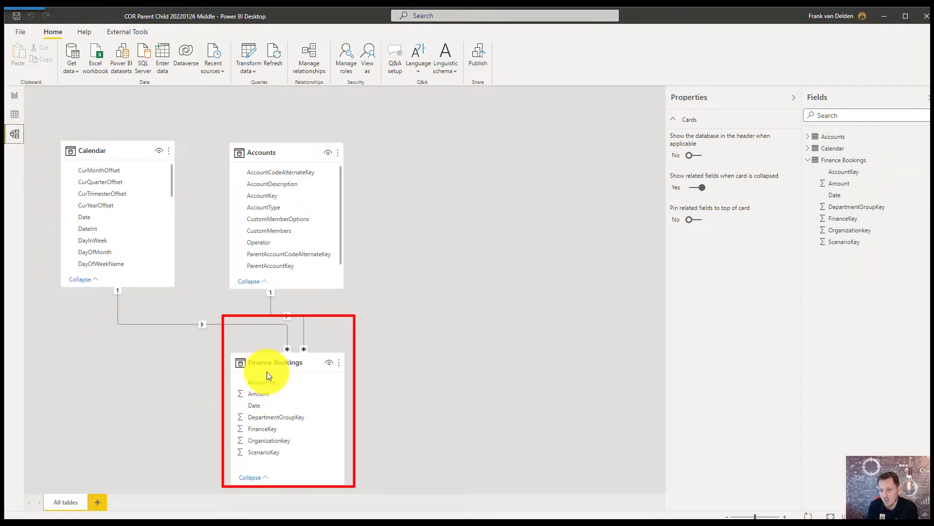
pyautogui.moveTo(296, 368)
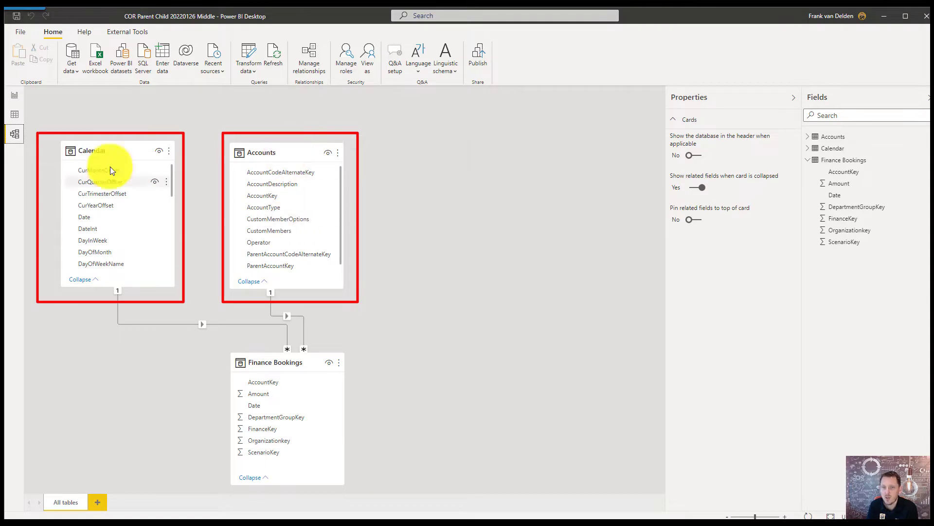
pyautogui.moveTo(90, 152)
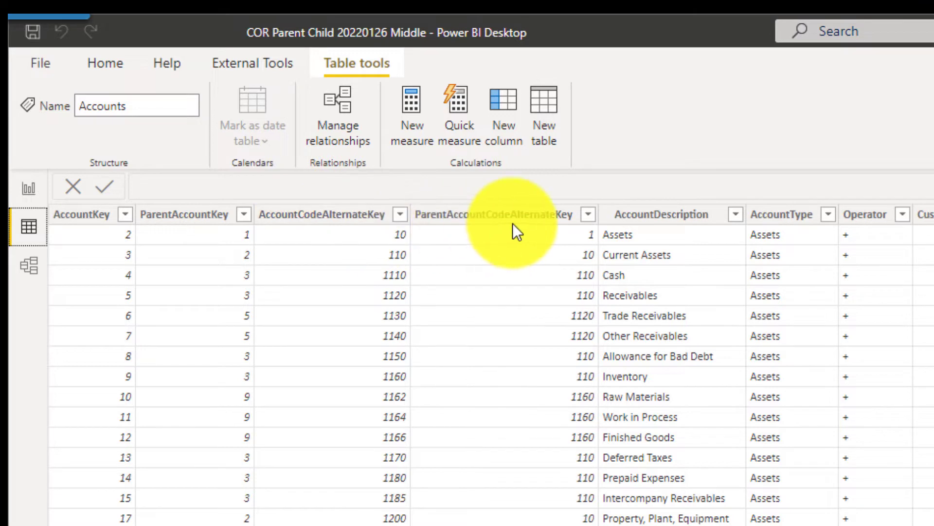
pyautogui.moveTo(667, 318)
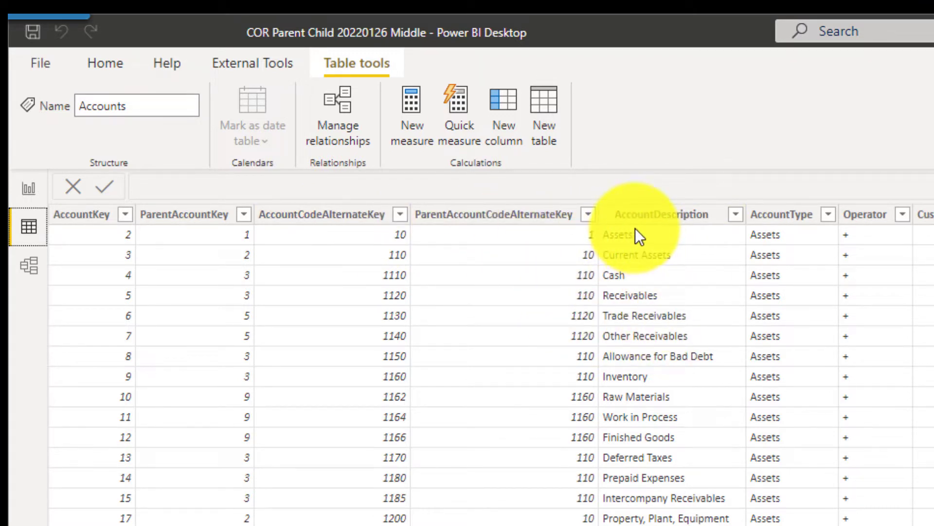
pyautogui.moveTo(642, 421)
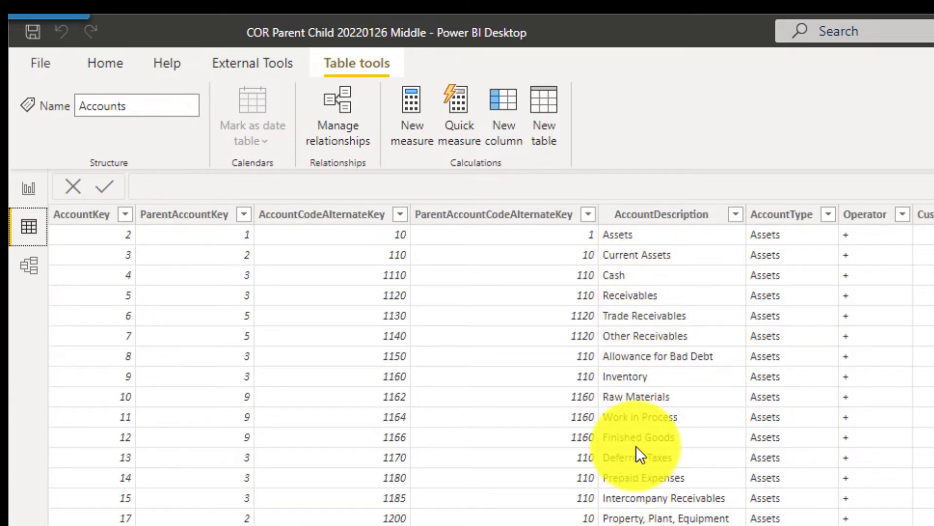
# - Scroll the Accounts rows to review AccountKey and ParentAccountKey values
pyautogui.scroll(-3)
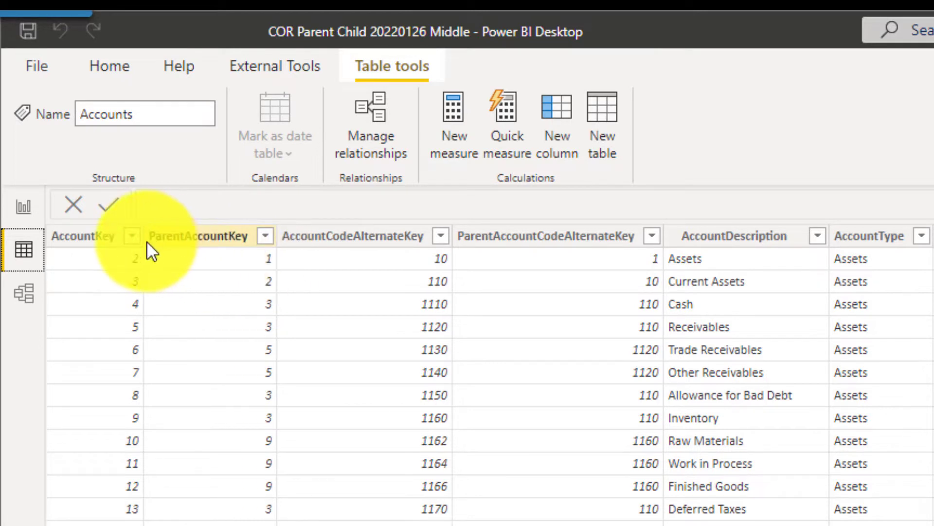
# - Filter AccountKey to only 1, revealing Balance Sheet as the parentless root account
pyautogui.click(133, 236)
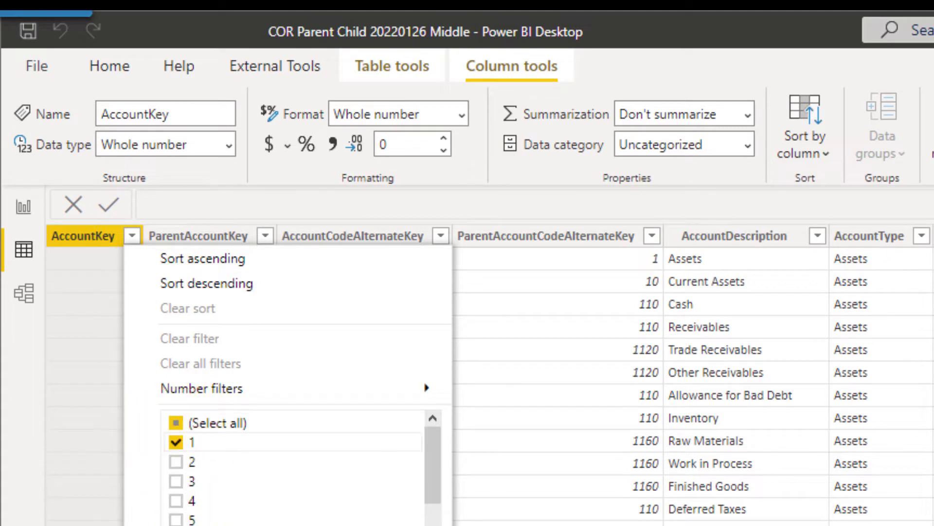
pyautogui.click(183, 442)
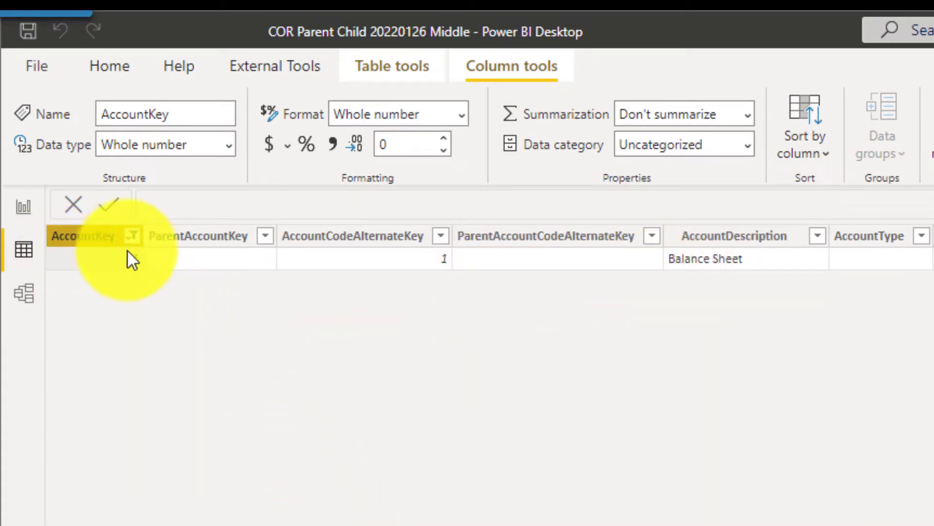
pyautogui.click(132, 236)
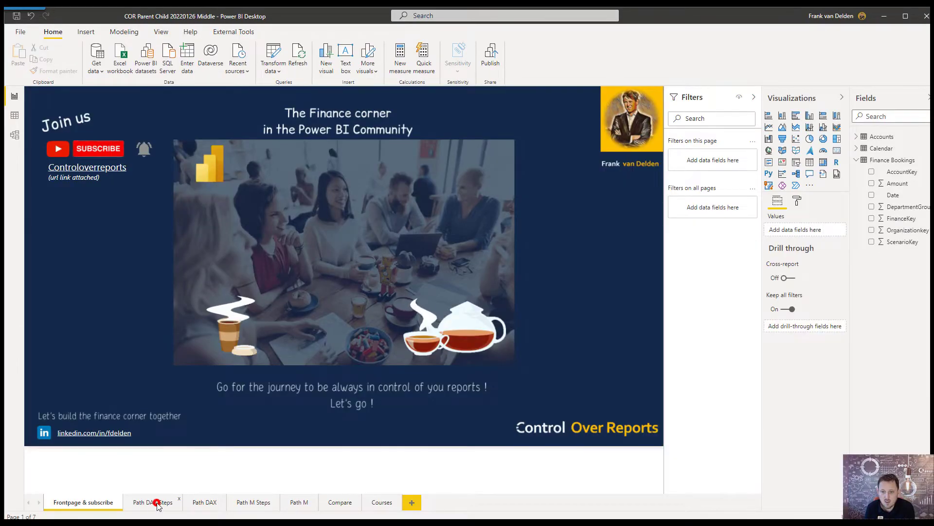
# - Show the Path DAX Steps page and expand the Accounts fields list
pyautogui.click(156, 503)
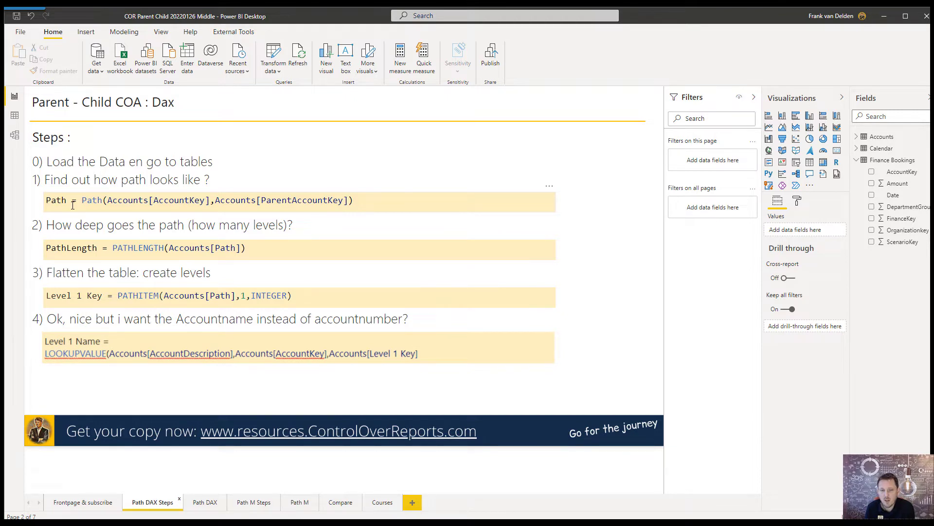
pyautogui.moveTo(73, 220)
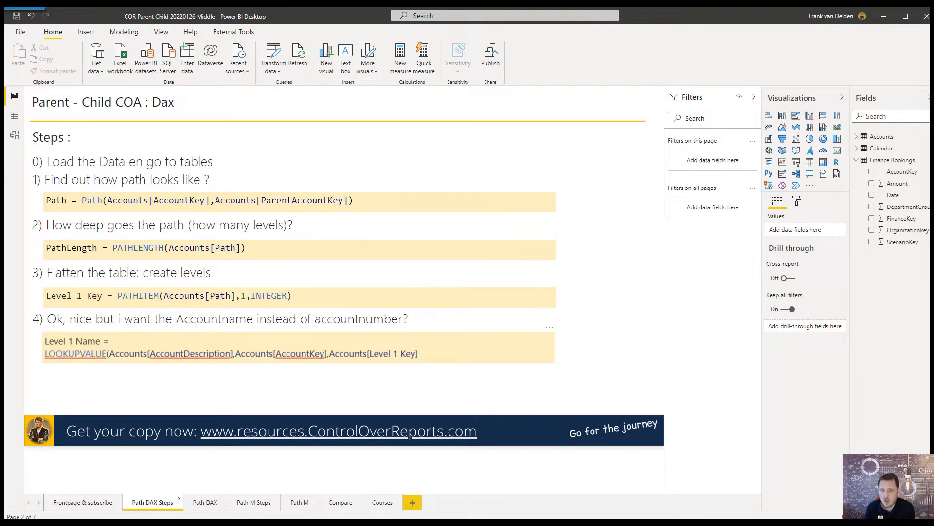
pyautogui.moveTo(64, 214)
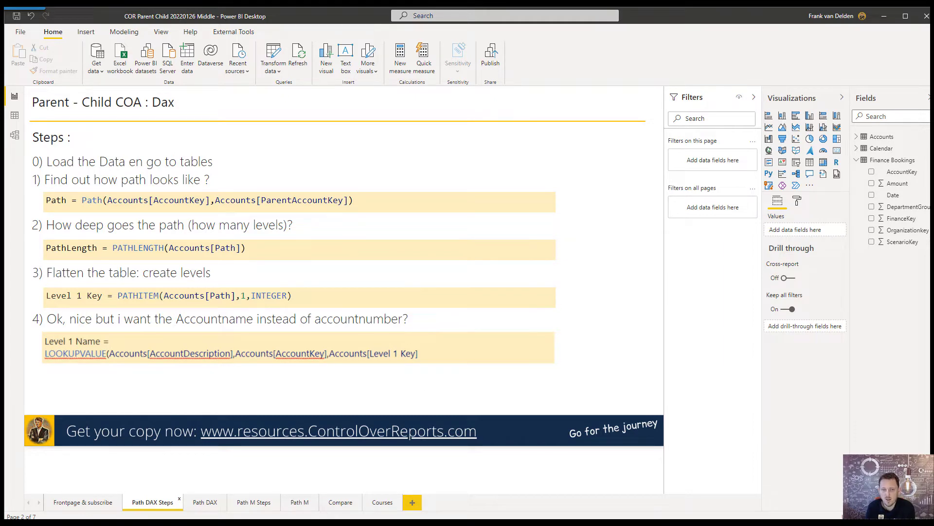
pyautogui.click(859, 136)
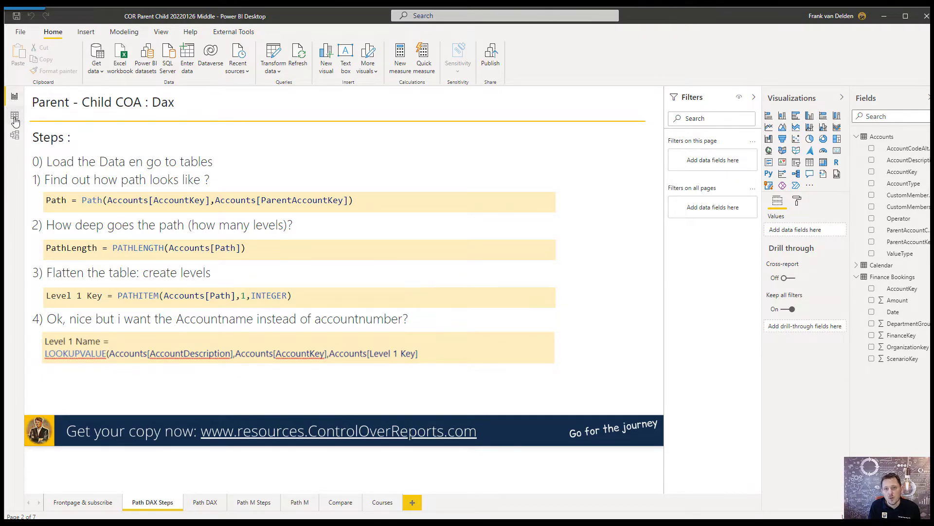
# - In Data view, select CustomMemberOptions in Accounts and add a new calculated column
pyautogui.click(14, 118)
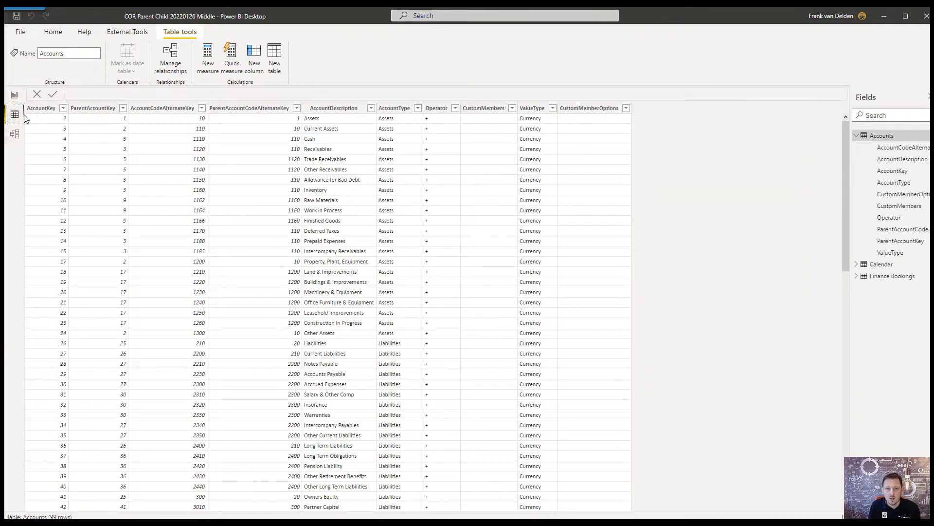
pyautogui.moveTo(15, 133)
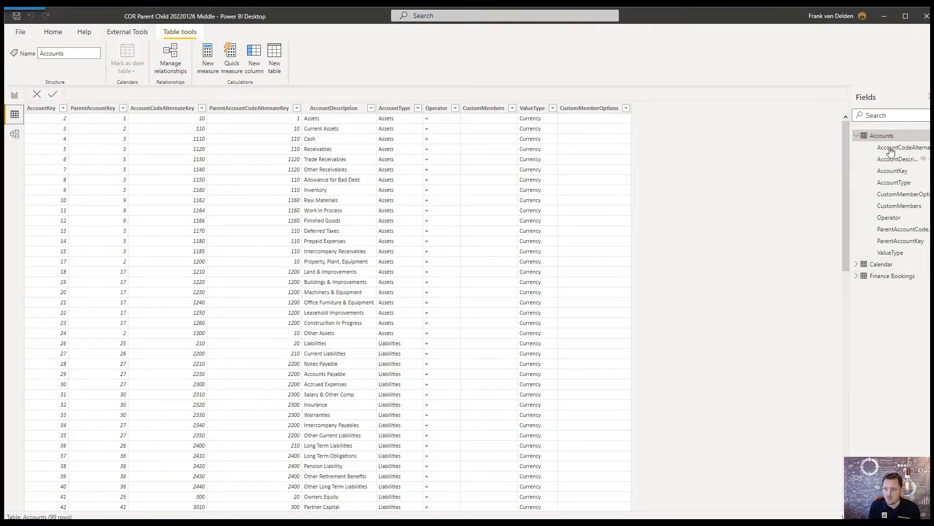
pyautogui.click(590, 108)
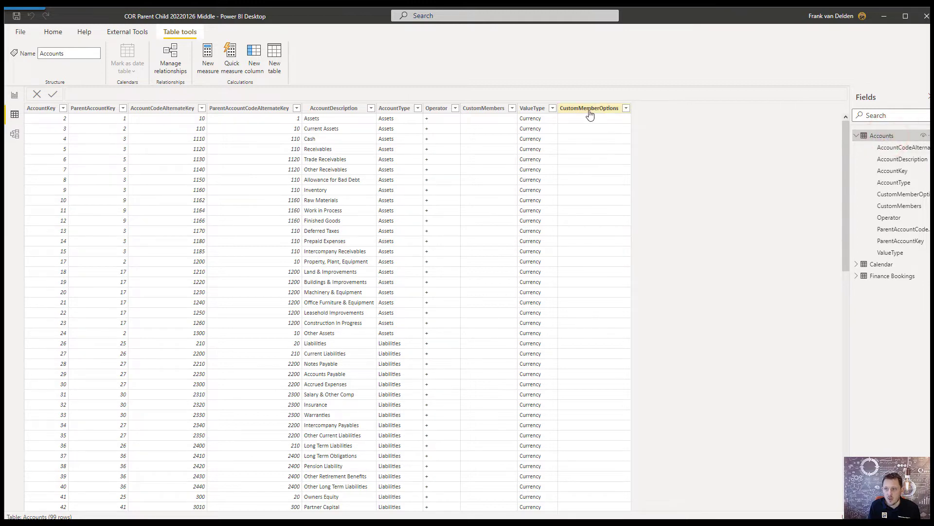
pyautogui.click(590, 108)
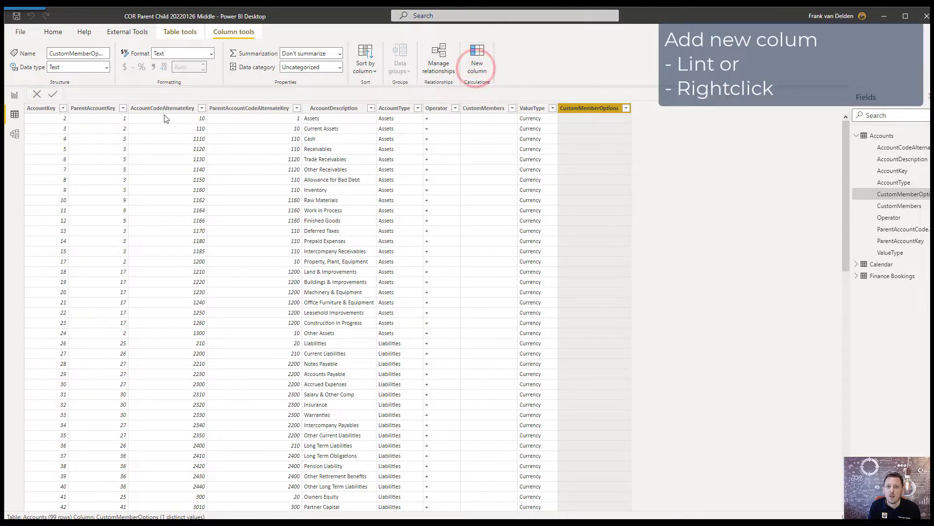
pyautogui.click(477, 53)
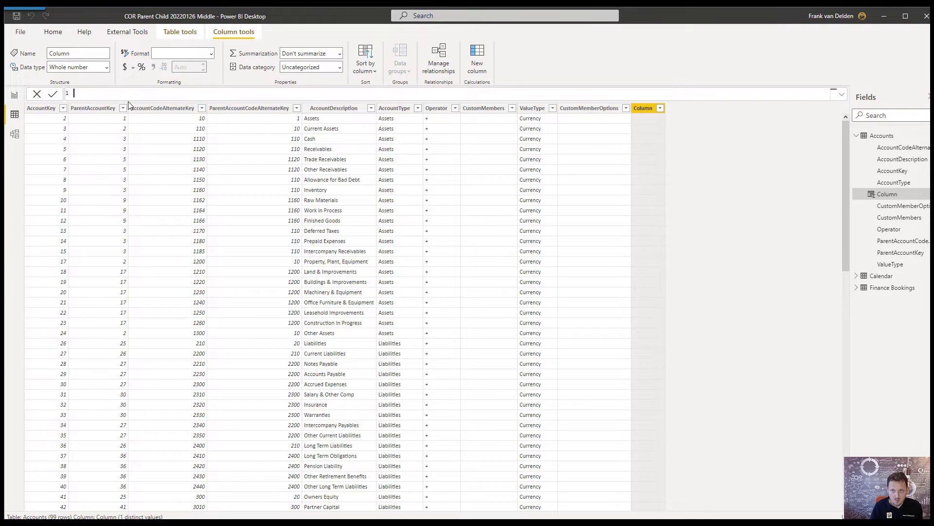
# - Begin the formula 'Path = path' so PATH appears among the suggested functions
pyautogui.write('Path =')
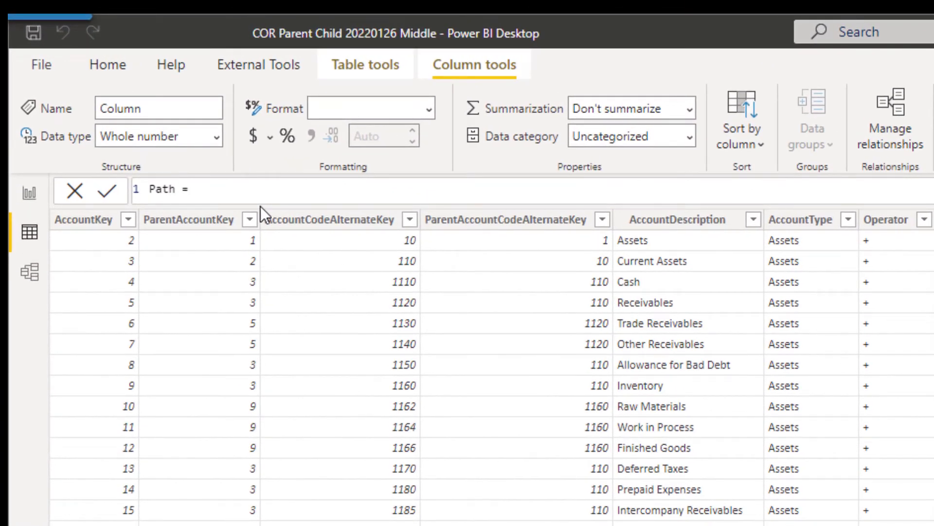
pyautogui.write('path')
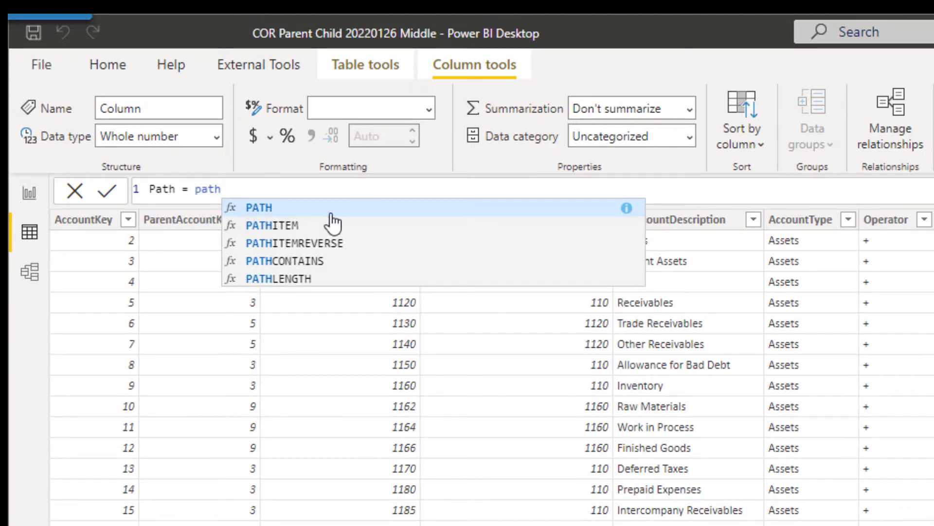
pyautogui.moveTo(342, 293)
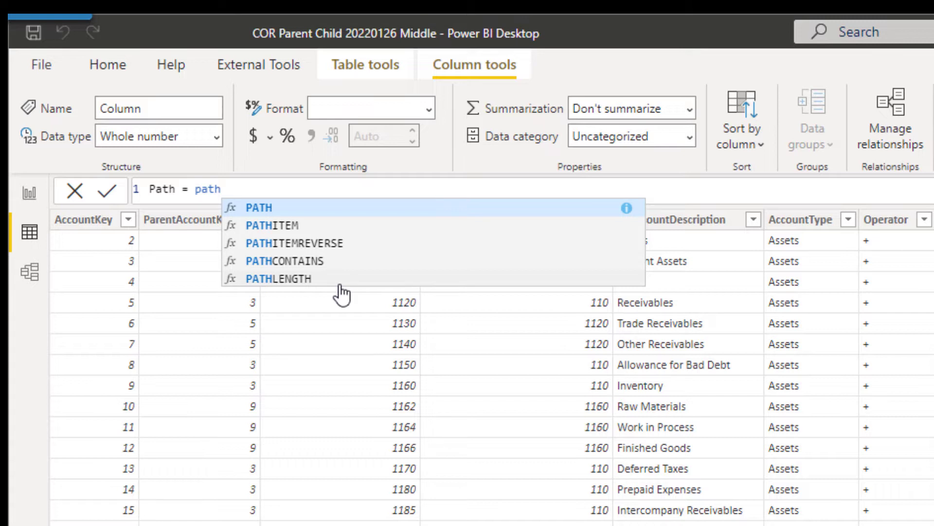
pyautogui.moveTo(635, 266)
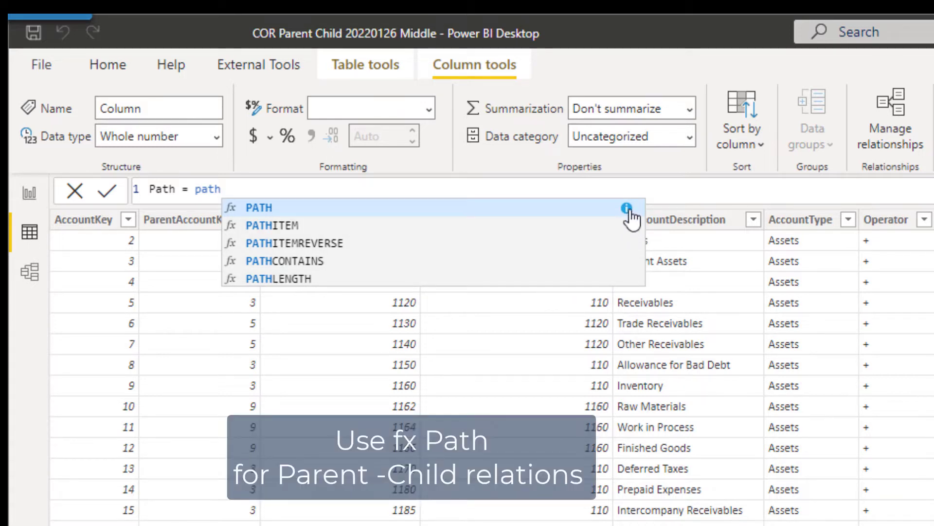
pyautogui.moveTo(628, 207)
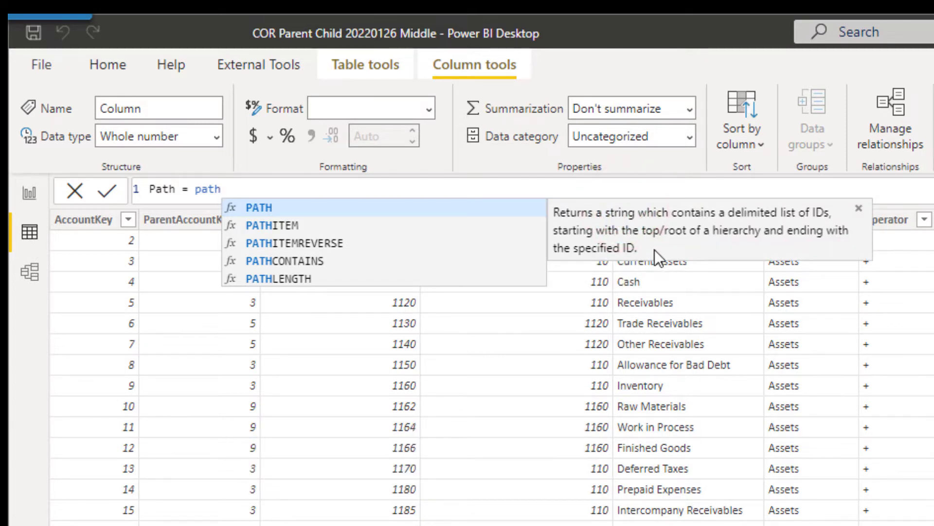
pyautogui.moveTo(624, 246)
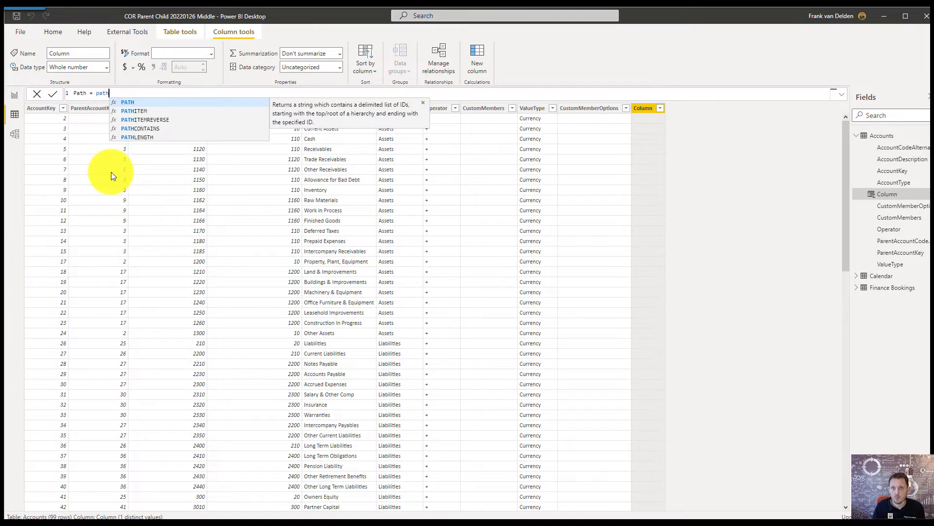
# - Write PATH(Accounts[AccountKey], and start entering the parent column as second argument
pyautogui.write("PATH('Calendar'")
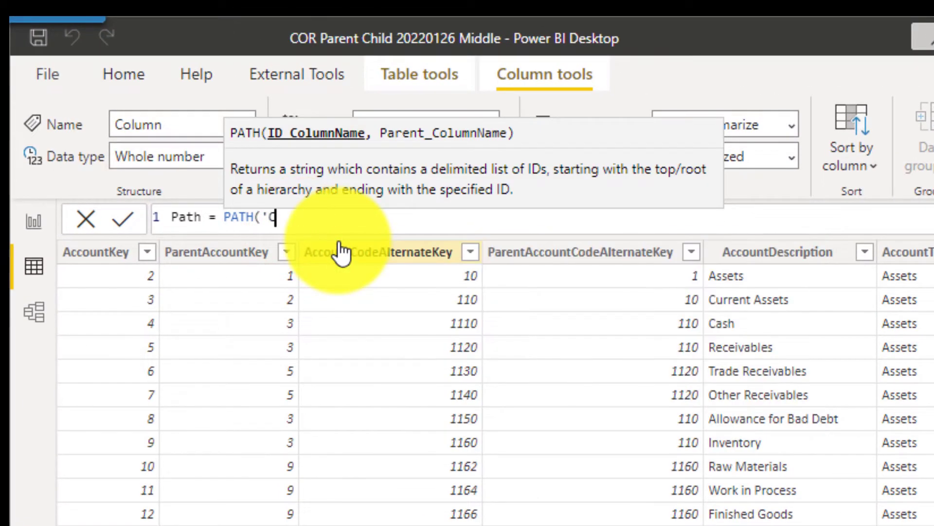
pyautogui.write('account')
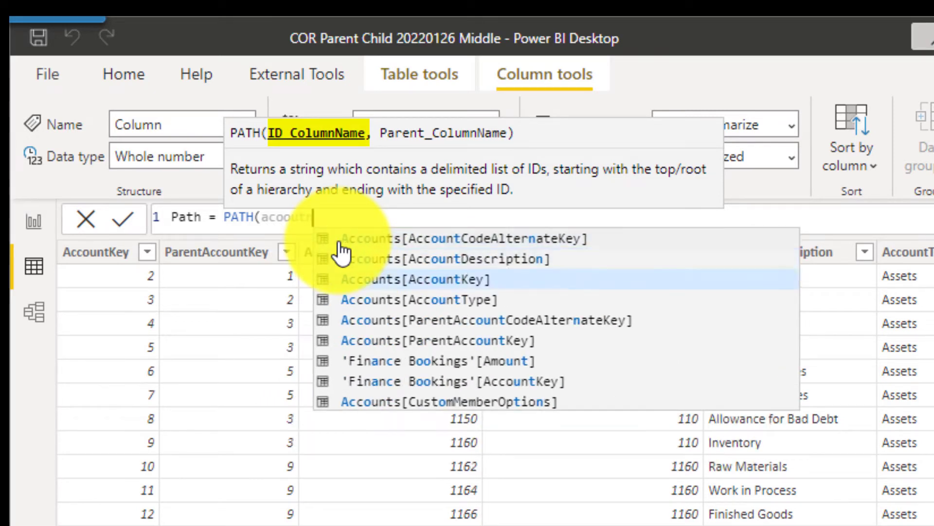
pyautogui.click(413, 278)
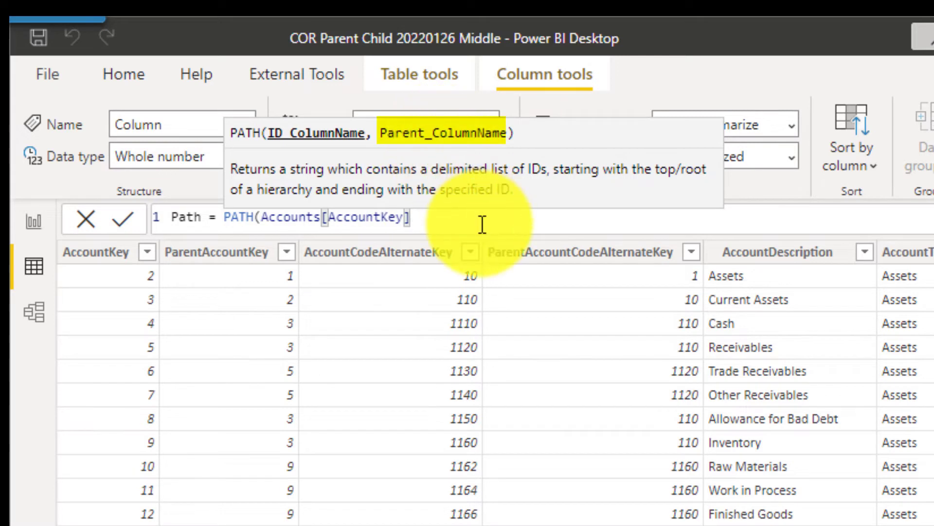
pyautogui.write(',')
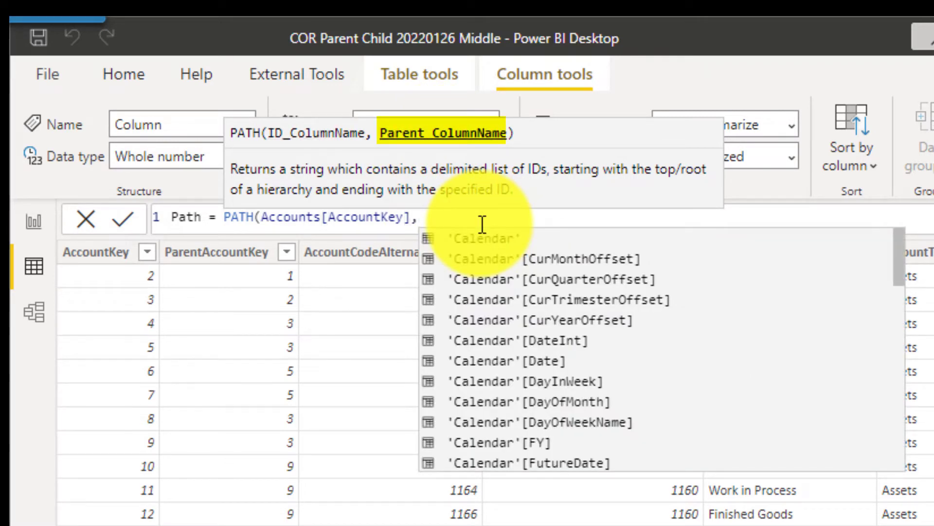
pyautogui.write('account')
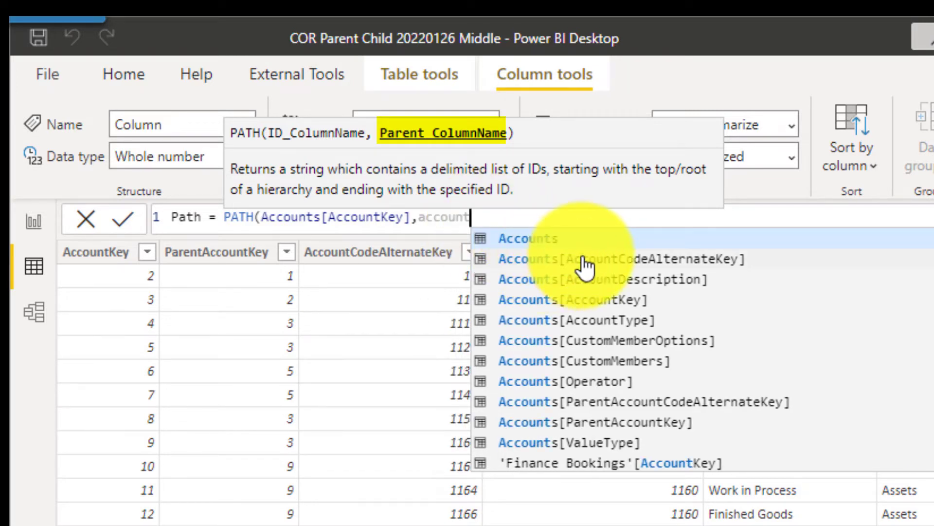
pyautogui.moveTo(650, 396)
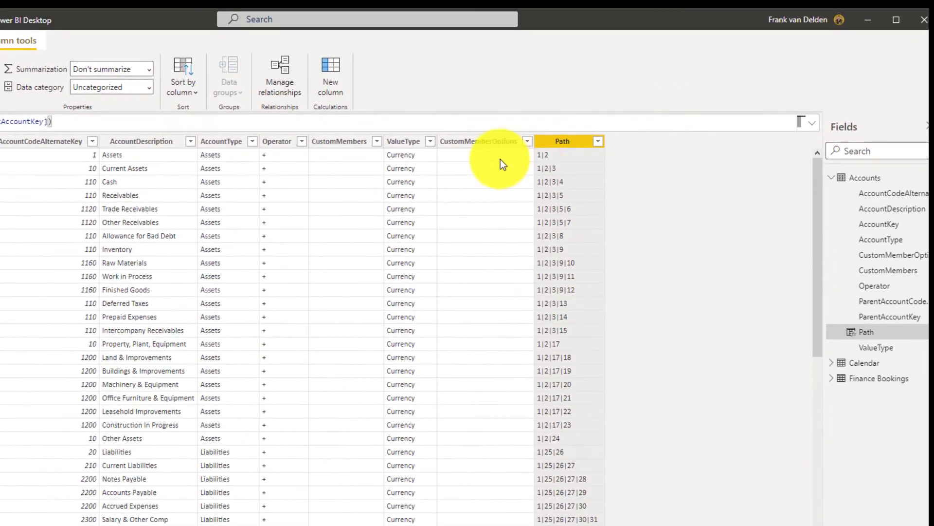
pyautogui.moveTo(78, 162)
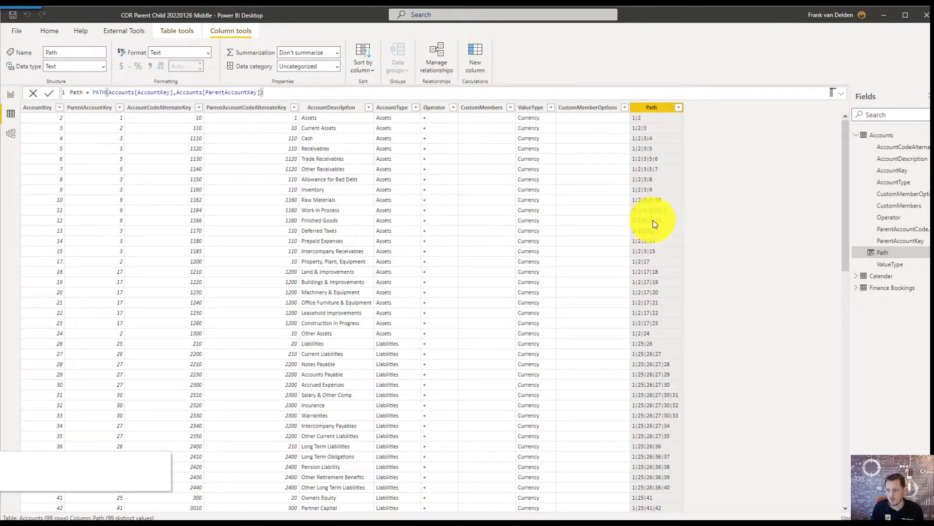
# - Add another calculated column to Accounts beside the finished Path column
pyautogui.click(475, 51)
pyautogui.write('Path')
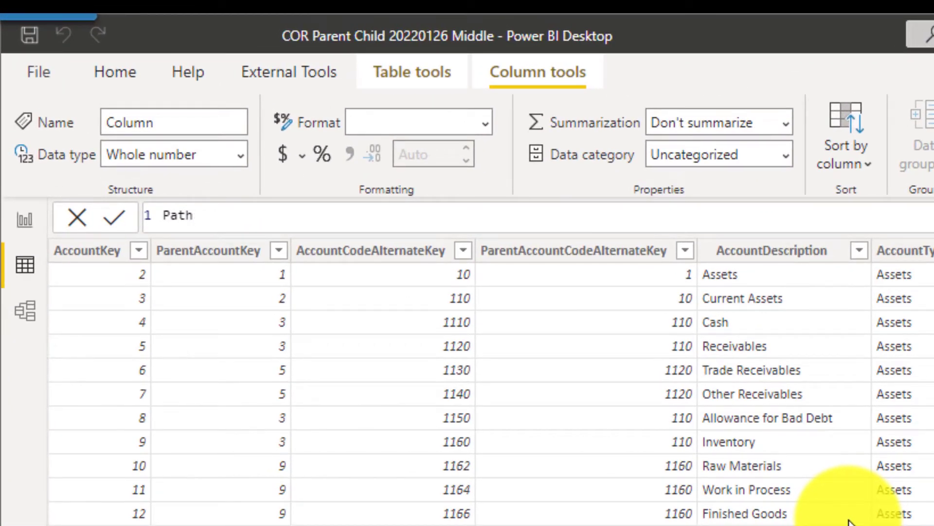
# - Define PathLength = PATHLENGTH(Accounts[Path]) to count each account's hierarchy depth
pyautogui.write('Len')
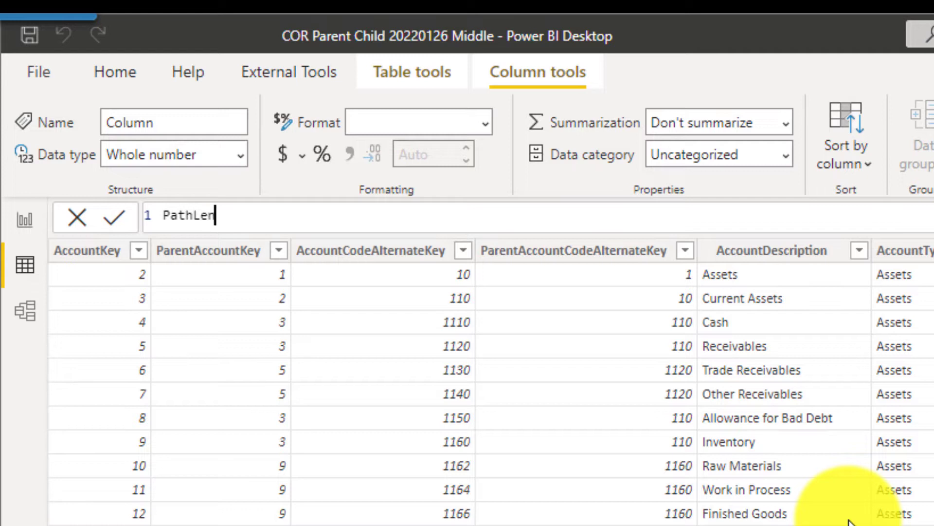
pyautogui.write('gth')
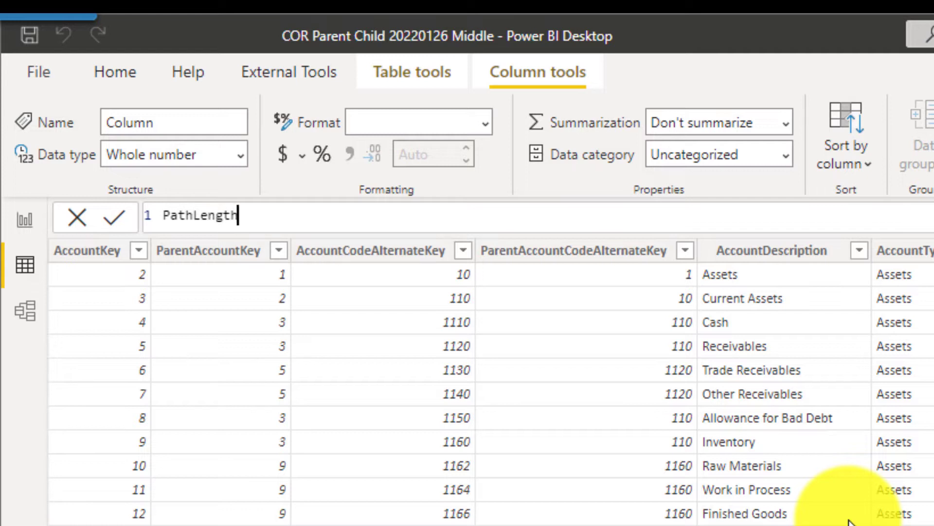
pyautogui.write('=')
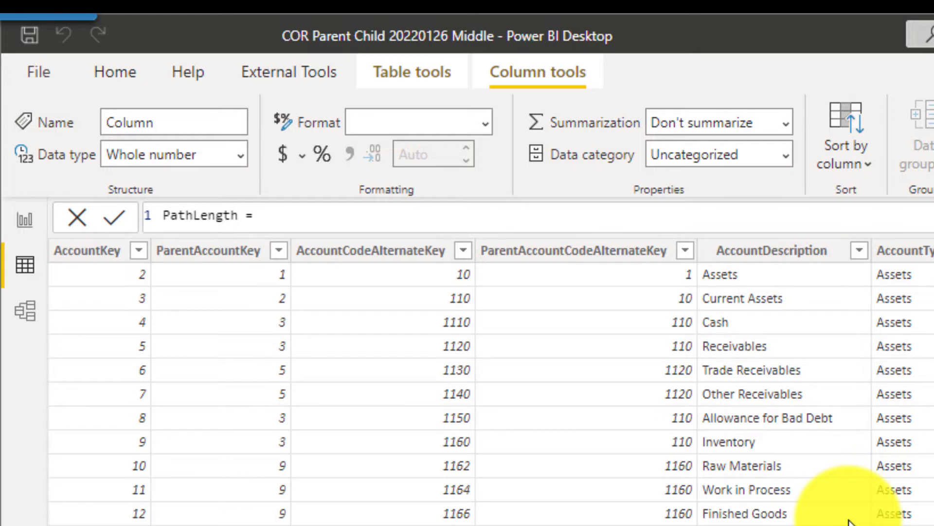
pyautogui.write('Pa')
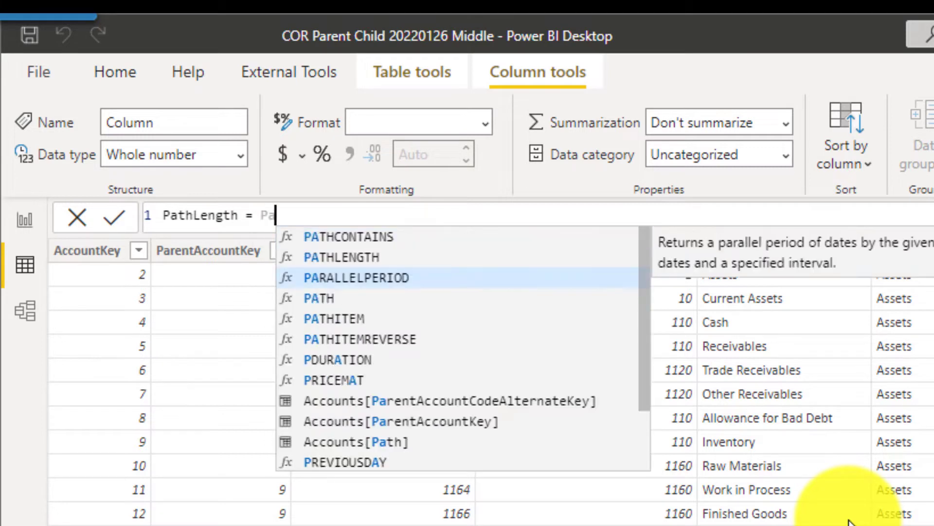
pyautogui.moveTo(506, 385)
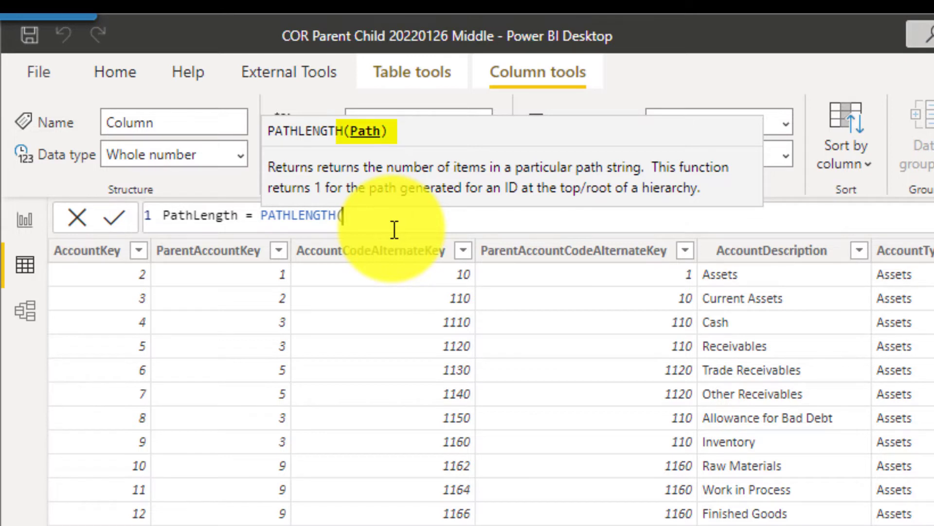
pyautogui.write('aco')
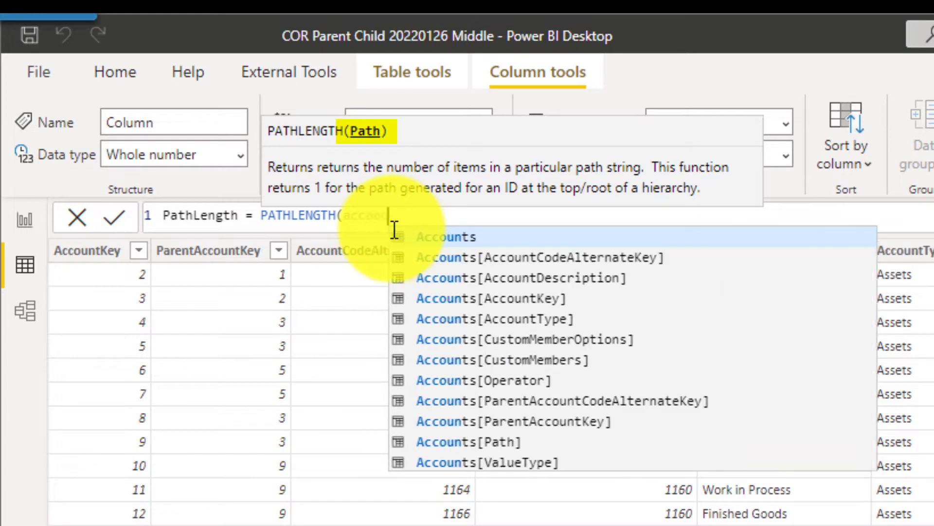
pyautogui.write('accounts')
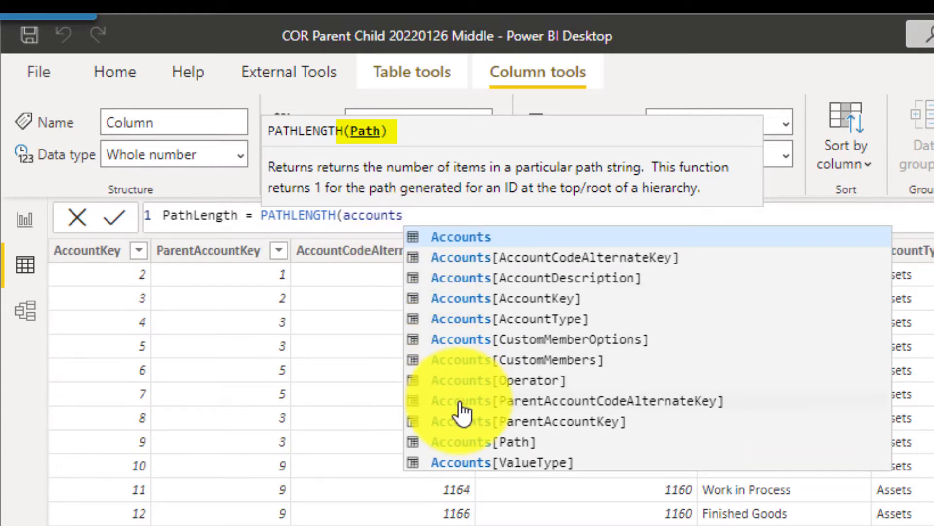
pyautogui.click(479, 442)
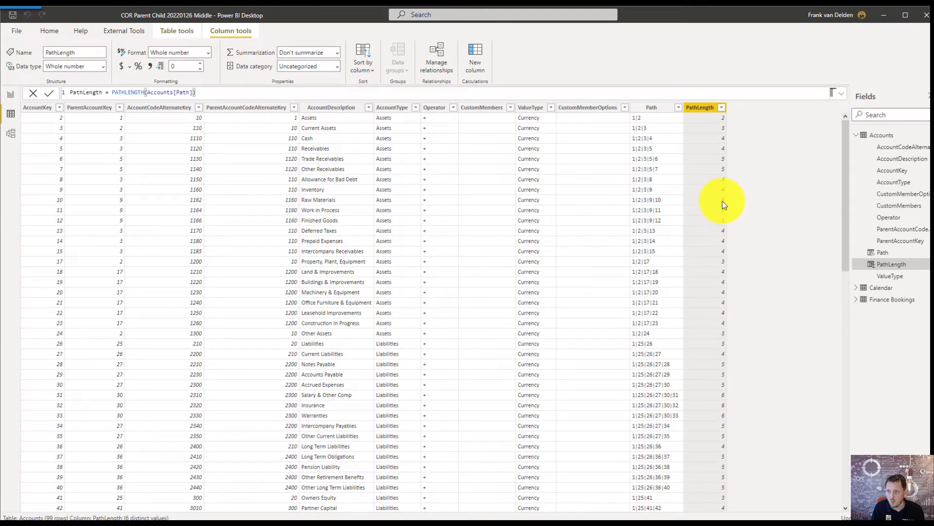
pyautogui.click(722, 107)
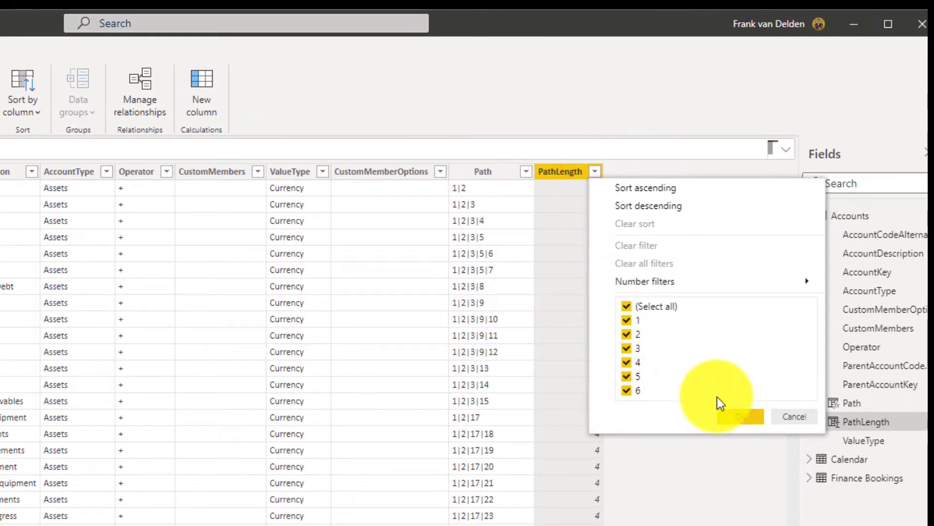
pyautogui.click(740, 417)
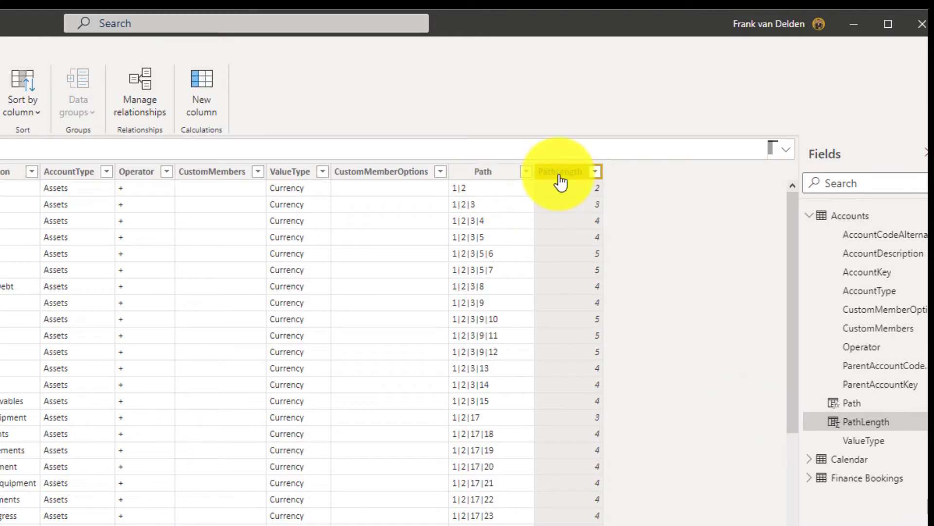
pyautogui.moveTo(561, 181)
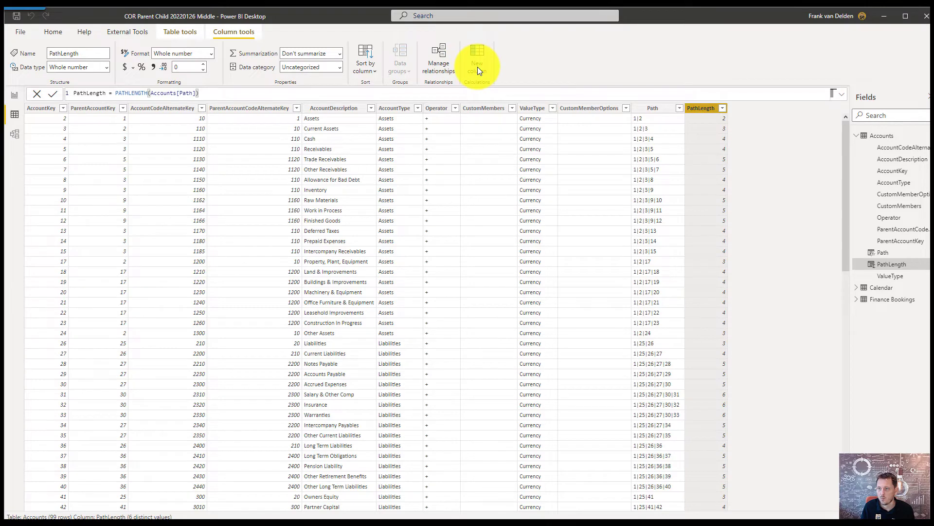
# - Start a new column named 'Level 1 Key =' and begin the PATHITEM function
pyautogui.click(478, 58)
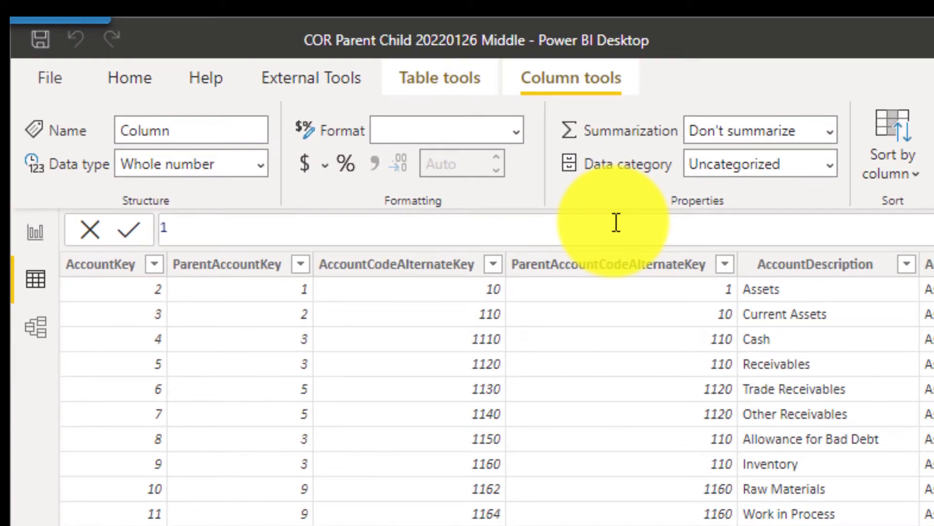
pyautogui.write('P')
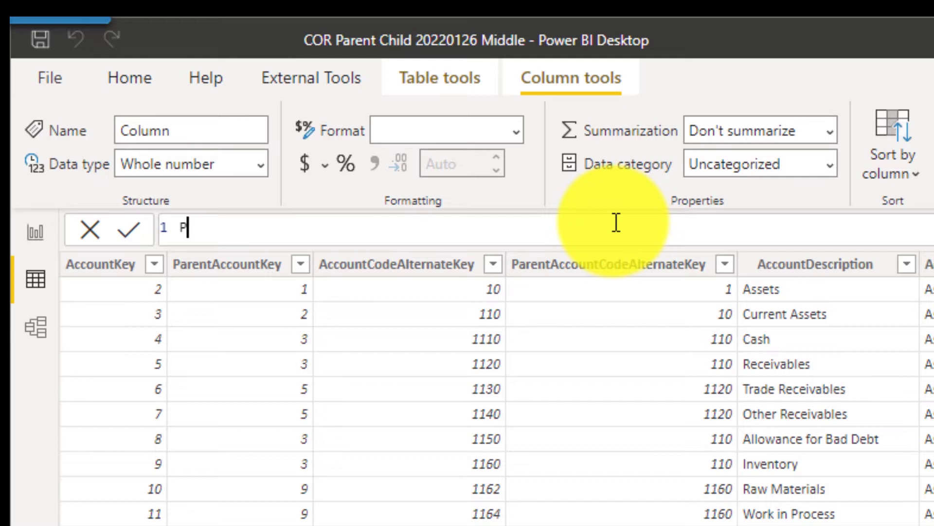
pyautogui.write('Level')
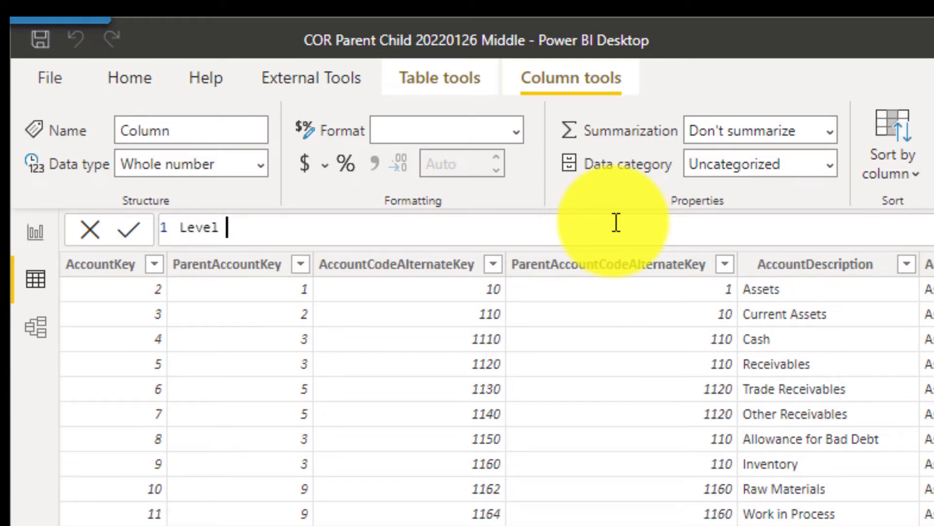
pyautogui.write('1 Key')
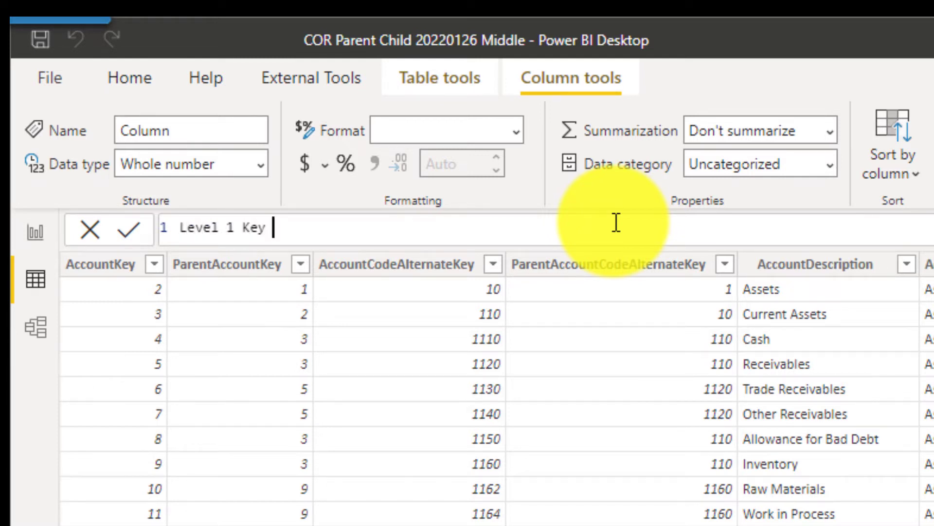
pyautogui.write('=')
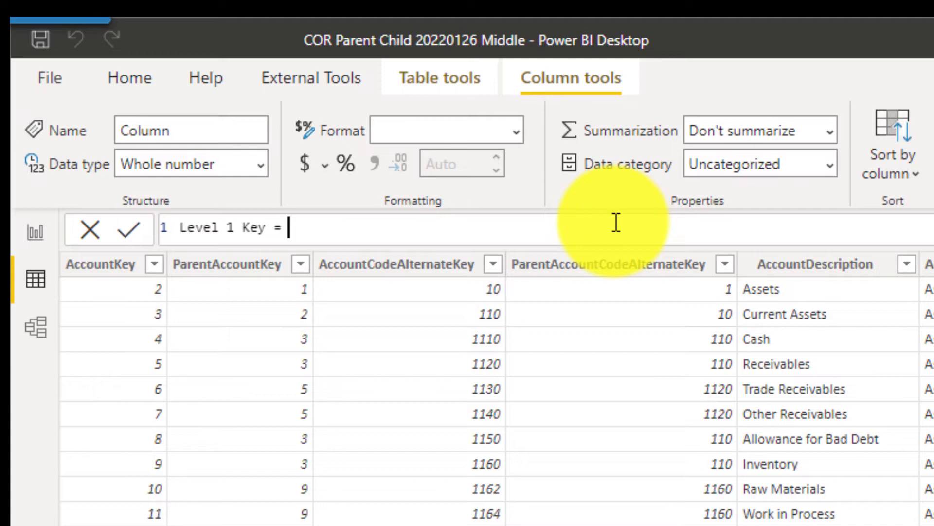
pyautogui.write('path')
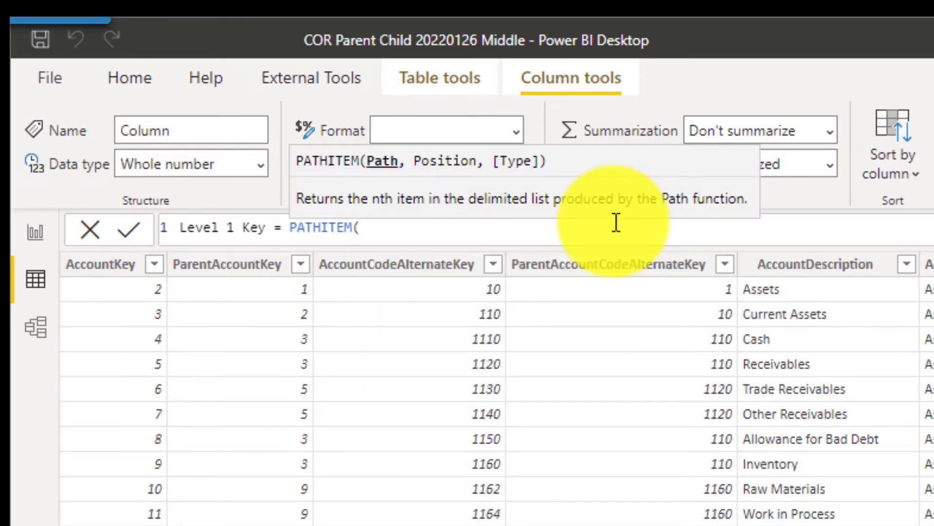
pyautogui.moveTo(379, 168)
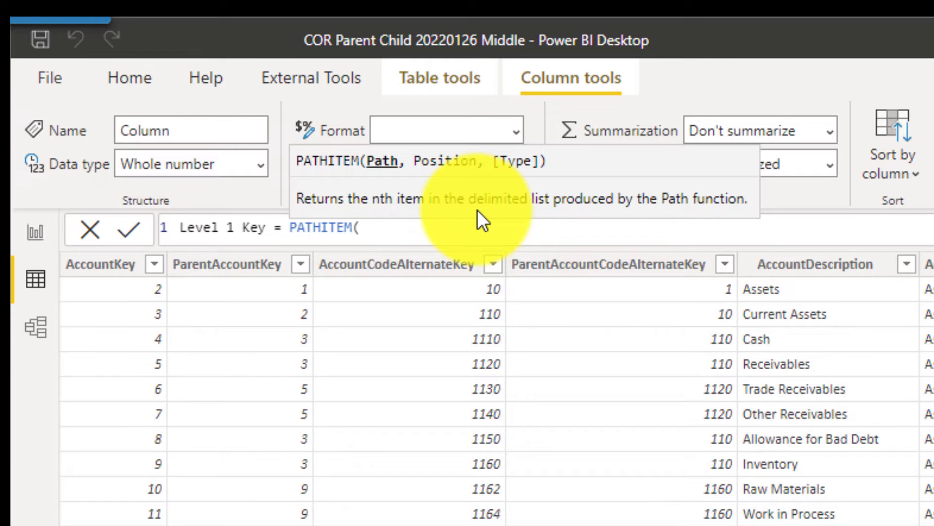
# - Complete Level 1 Key = PATHITEM(Accounts[Path],1,INTEGER) and commit it
pyautogui.write('path')
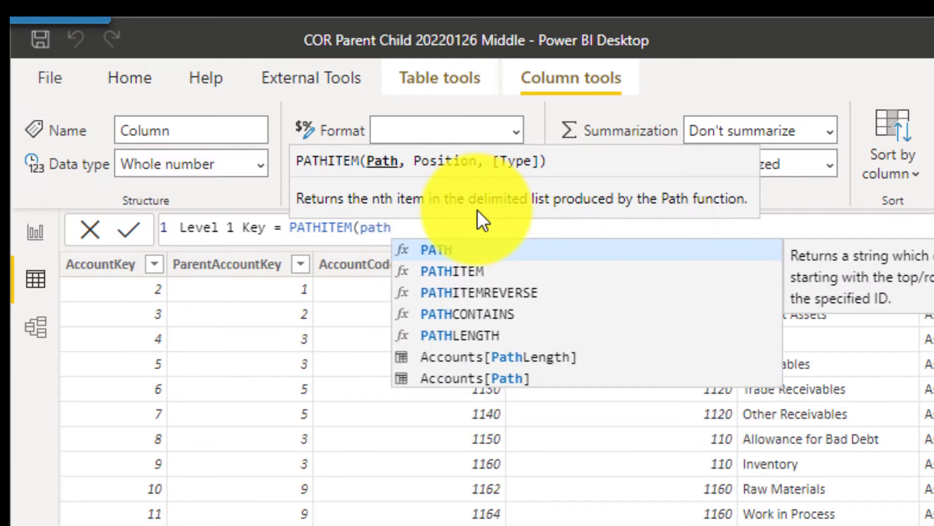
pyautogui.click(473, 378)
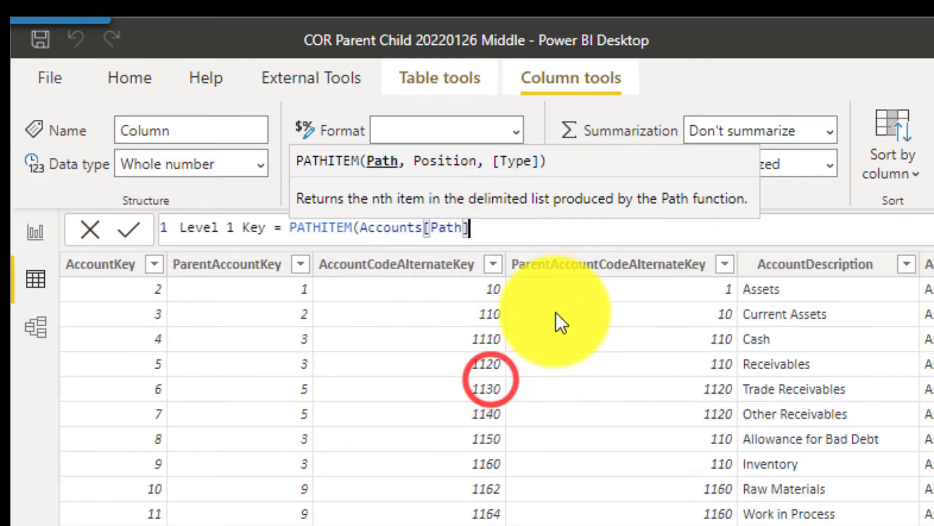
pyautogui.write(',1')
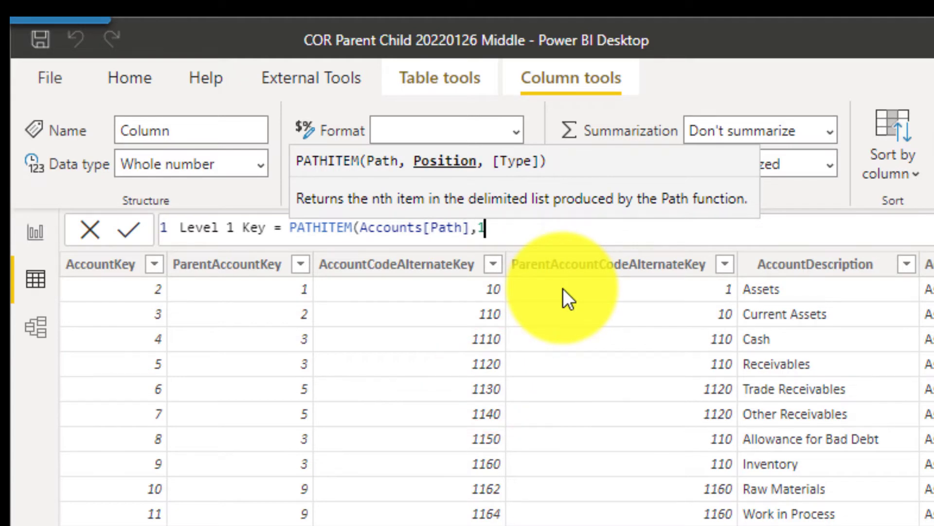
pyautogui.write(',')
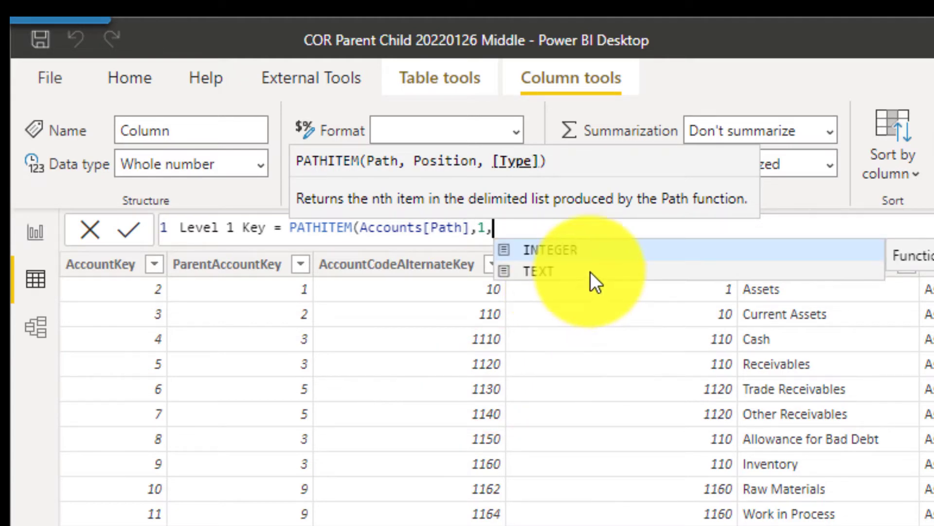
pyautogui.click(550, 249)
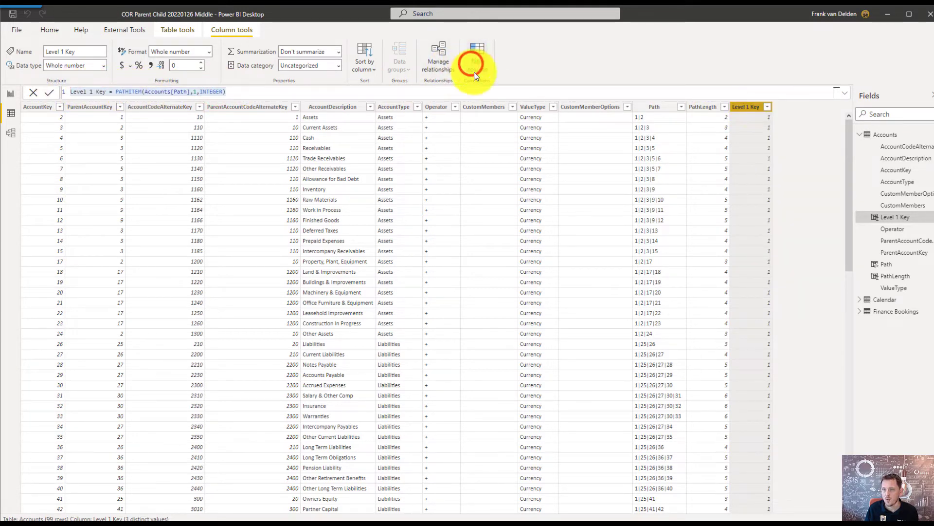
pyautogui.click(477, 53)
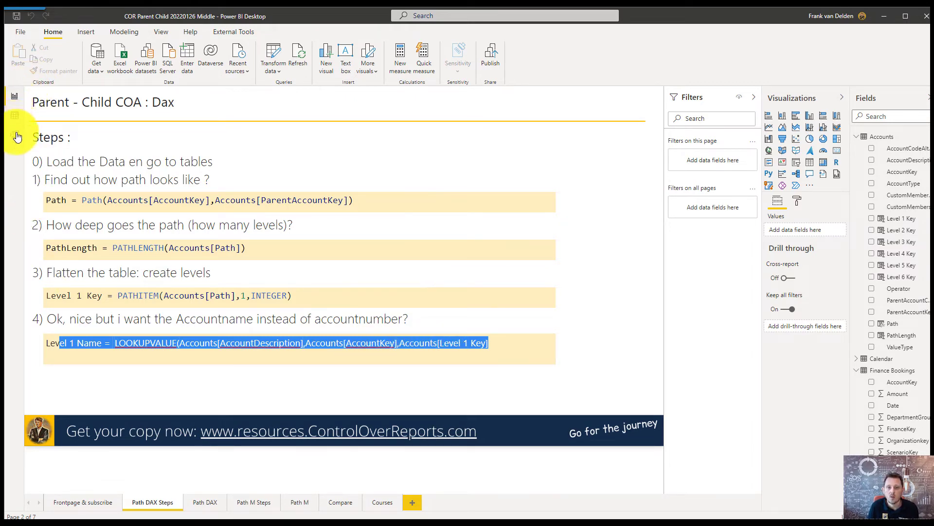
# - Add Level 1 Name and Level 2 Name columns via LOOKUPVALUE of AccountDescription on each level key
pyautogui.click(15, 115)
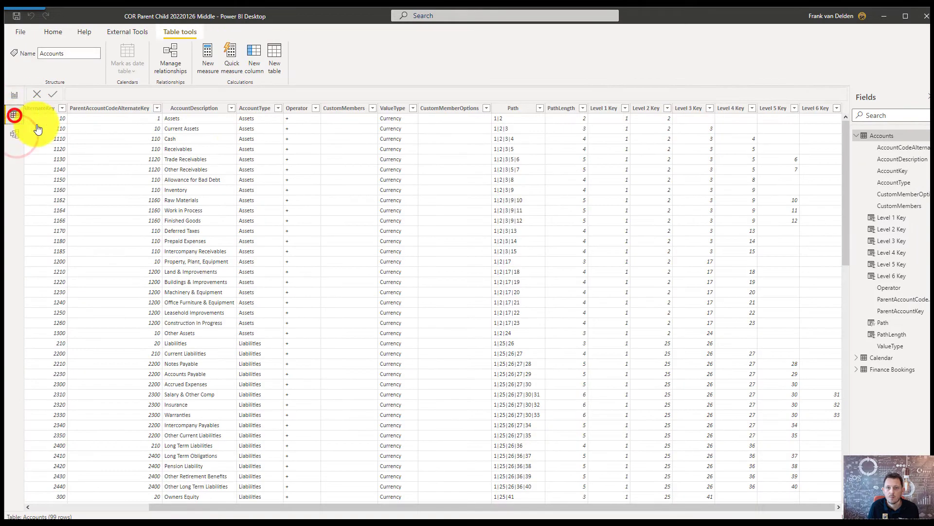
pyautogui.click(816, 107)
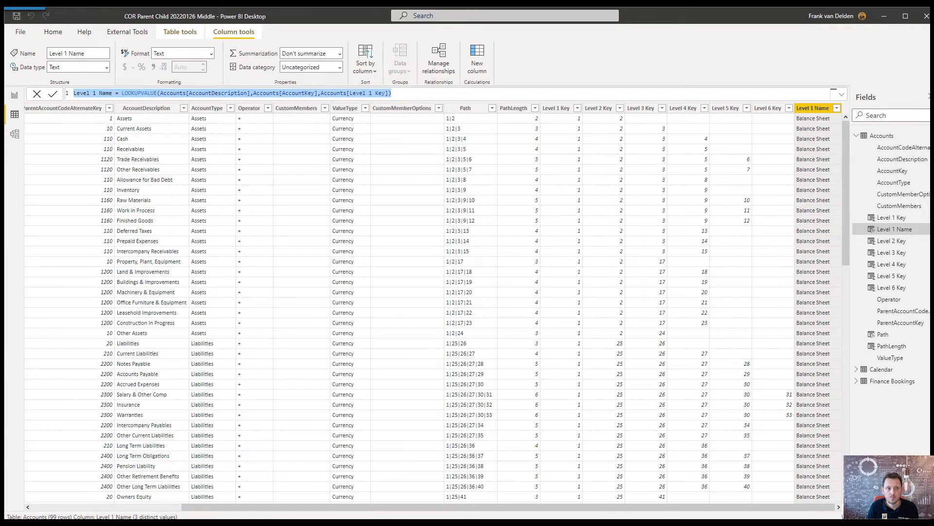
pyautogui.click(476, 58)
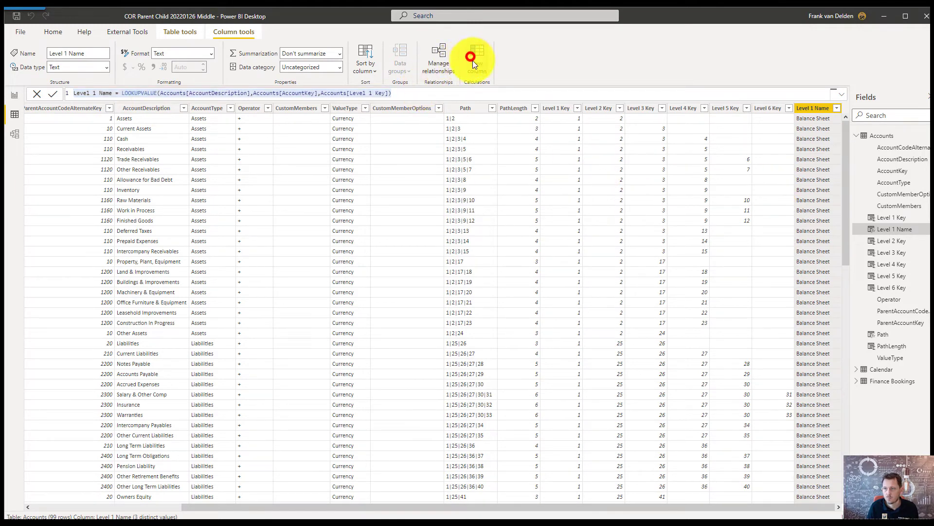
pyautogui.click(477, 56)
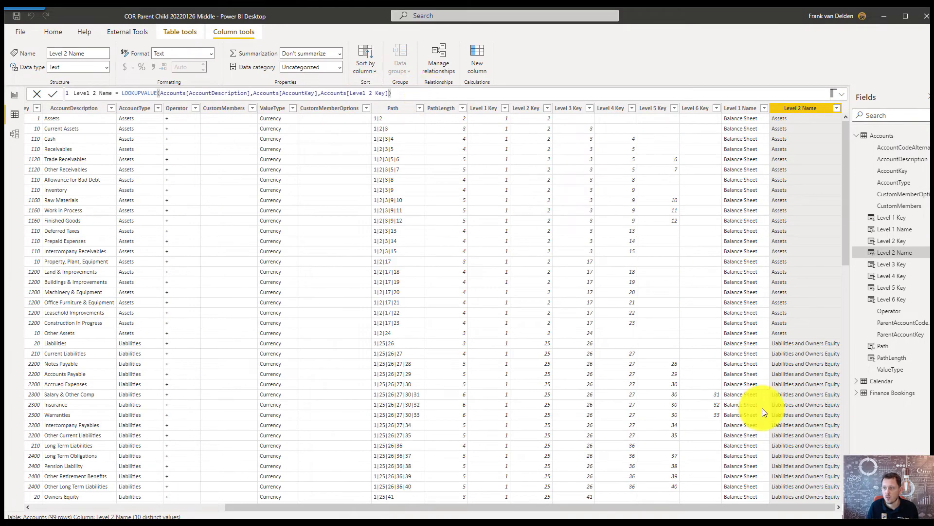
# - Review the Level 6 Name LOOKUPVALUE column showing names like Trade Receivables
pyautogui.scroll(-3)
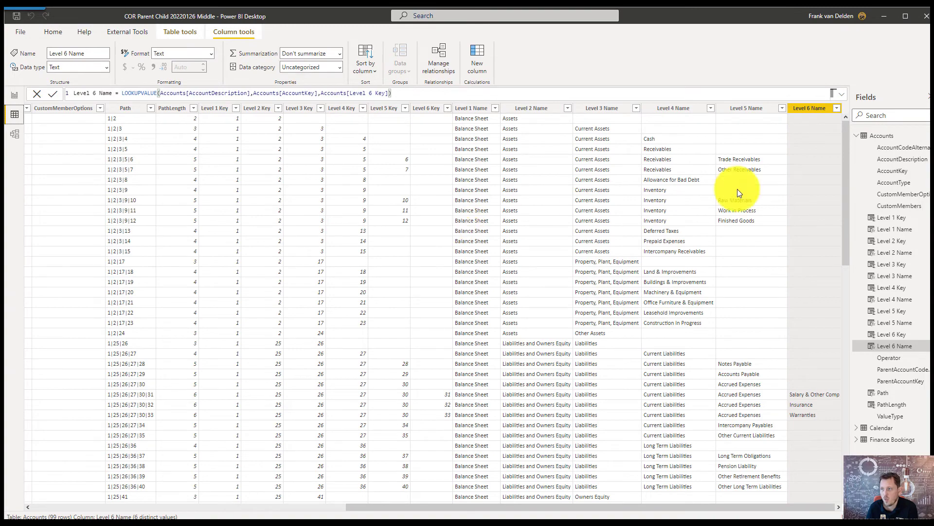
pyautogui.moveTo(532, 413)
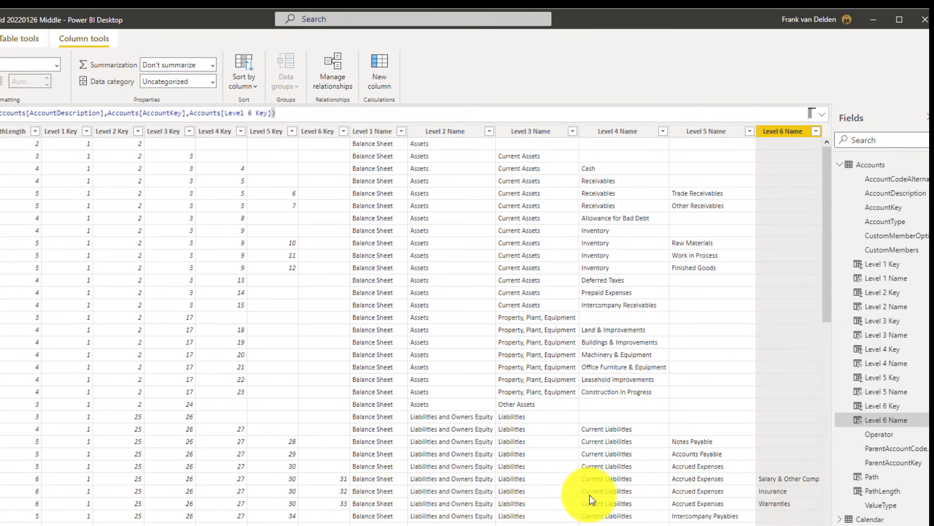
pyautogui.moveTo(735, 497)
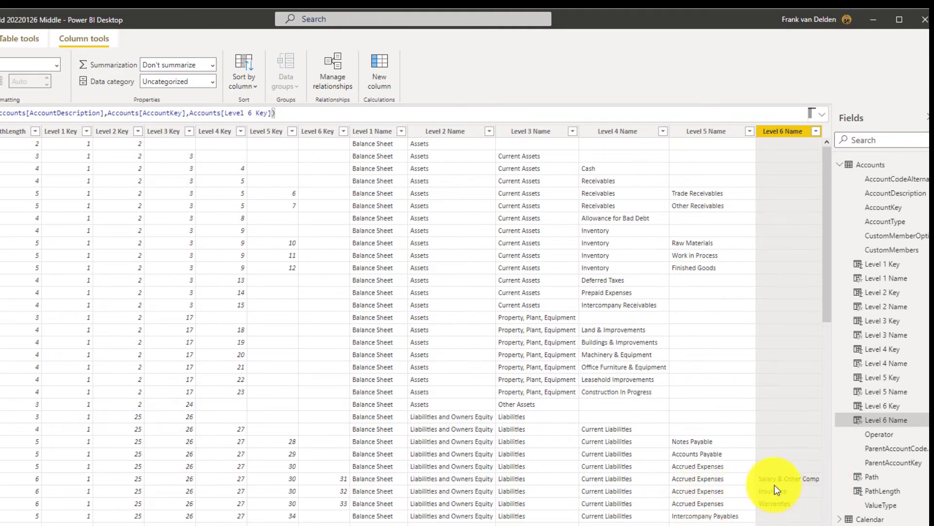
pyautogui.moveTo(710, 454)
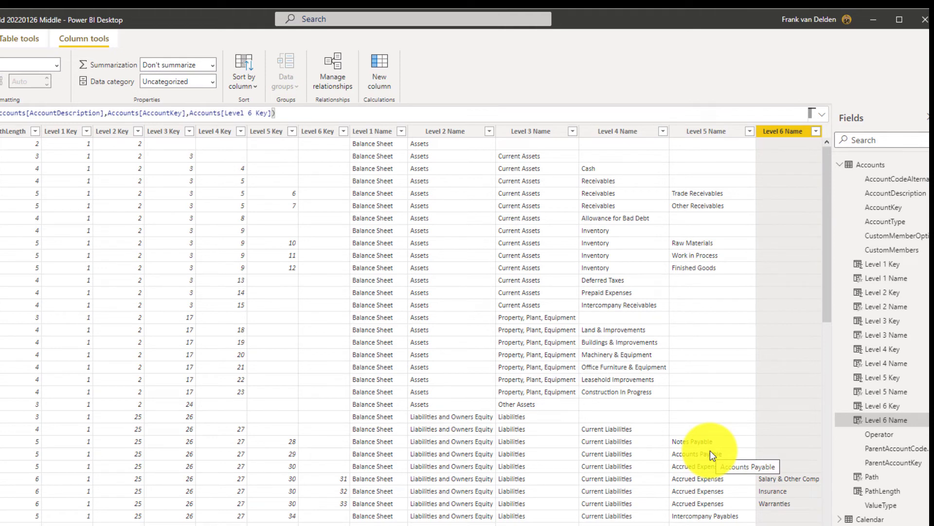
pyautogui.moveTo(709, 317)
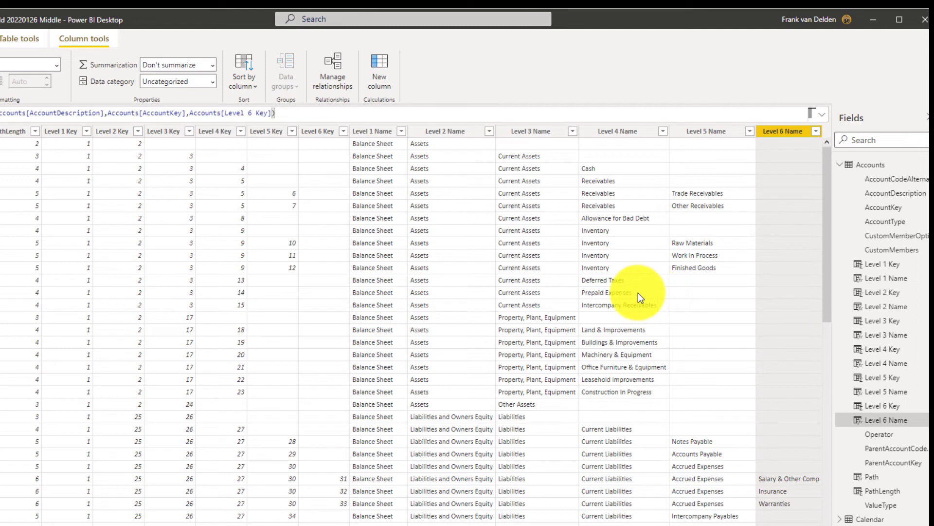
pyautogui.moveTo(699, 350)
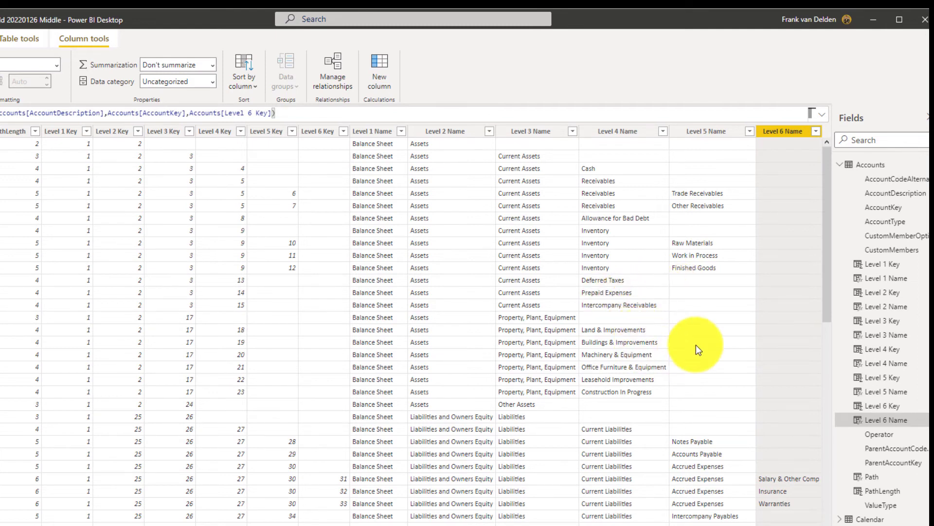
pyautogui.moveTo(719, 362)
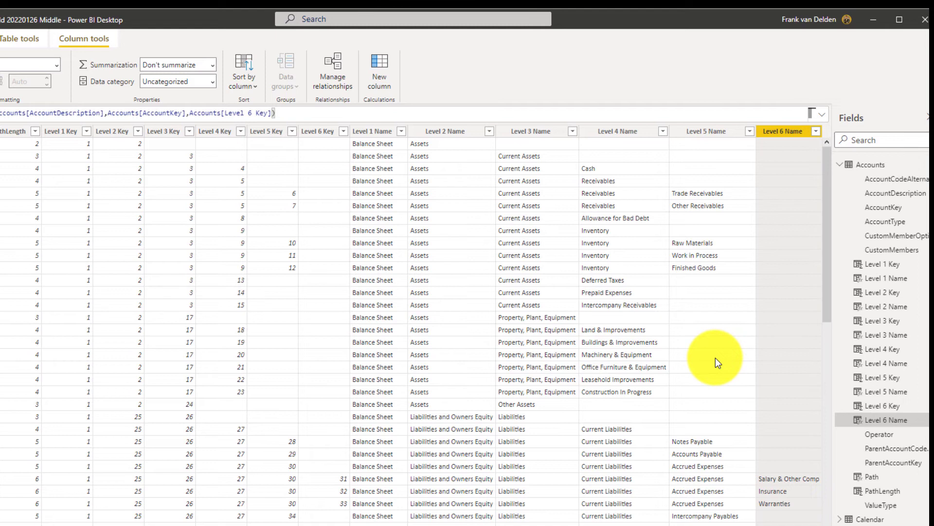
pyautogui.moveTo(677, 332)
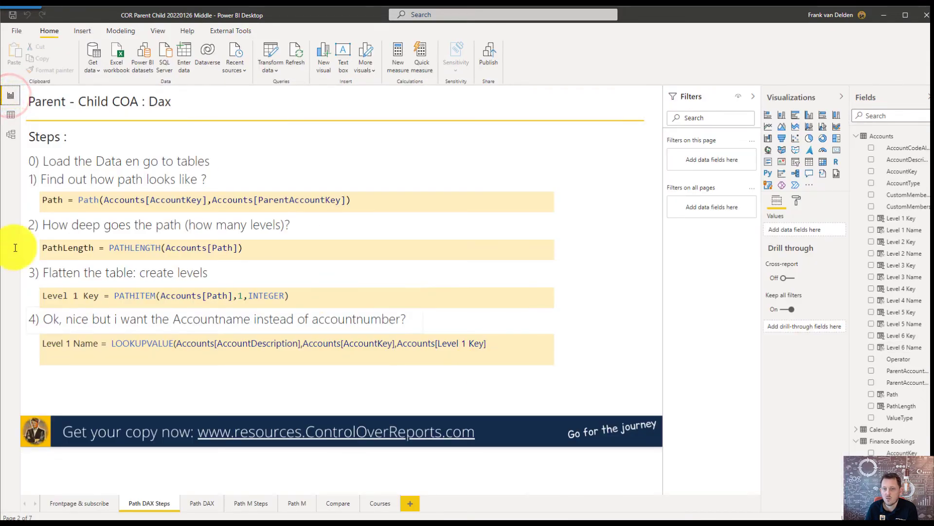
# - Place an empty matrix visual on the Path DAX report page
pyautogui.click(202, 502)
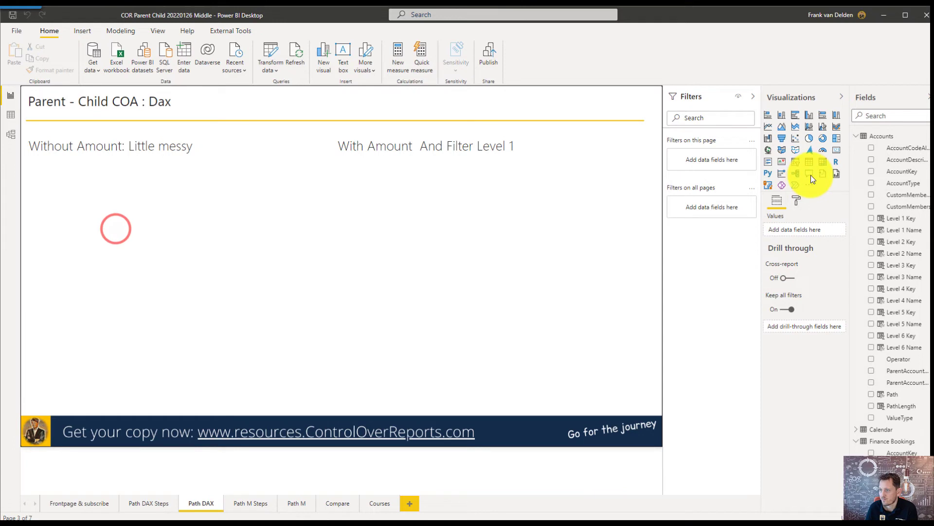
pyautogui.click(809, 161)
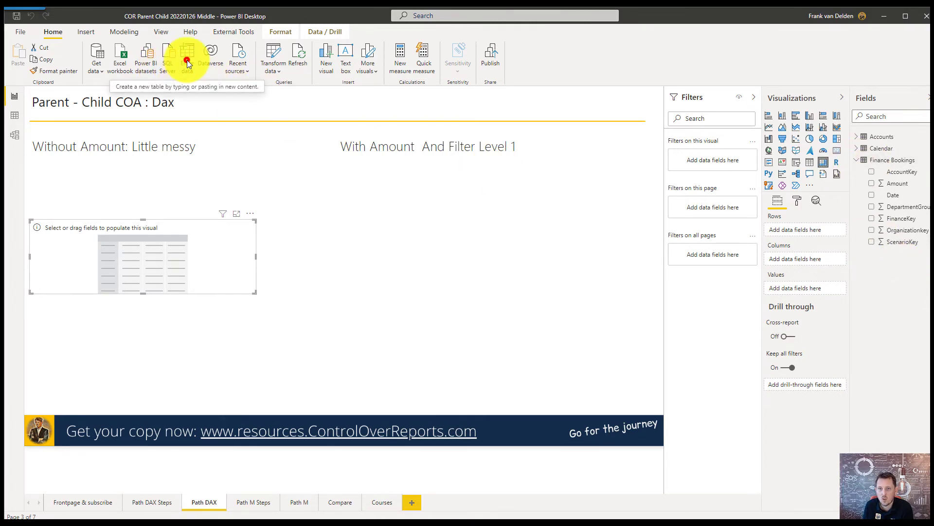
# - Create a new entered-data table named Measure Financial and load it
pyautogui.click(187, 56)
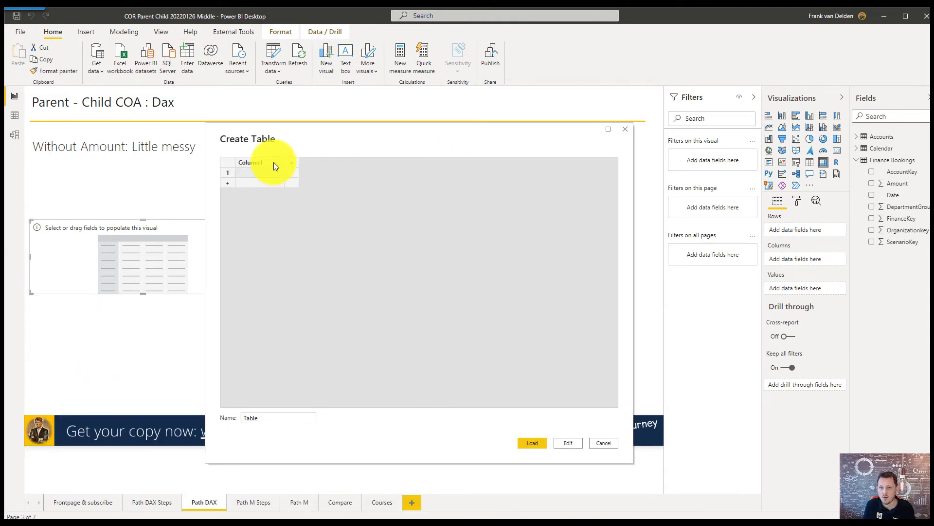
pyautogui.doubleClick(250, 161)
pyautogui.write('Measure Fina')
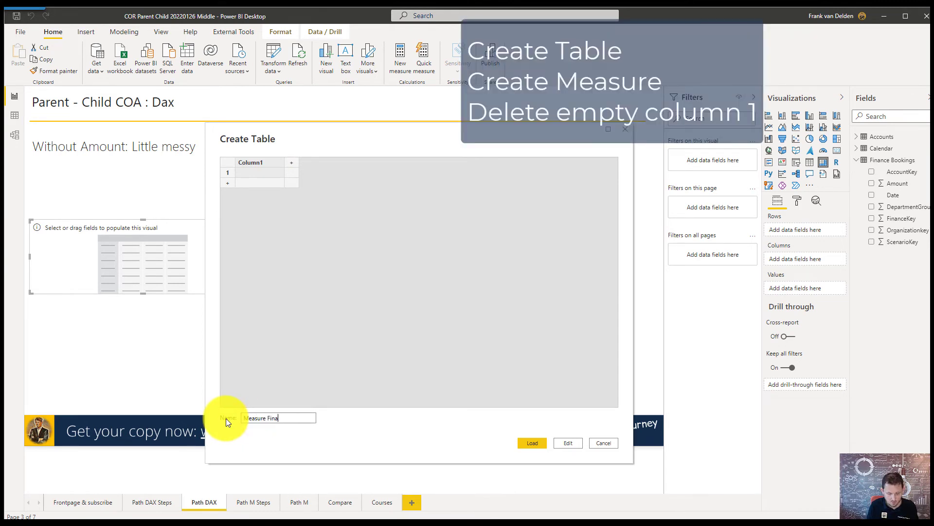
pyautogui.write('nc')
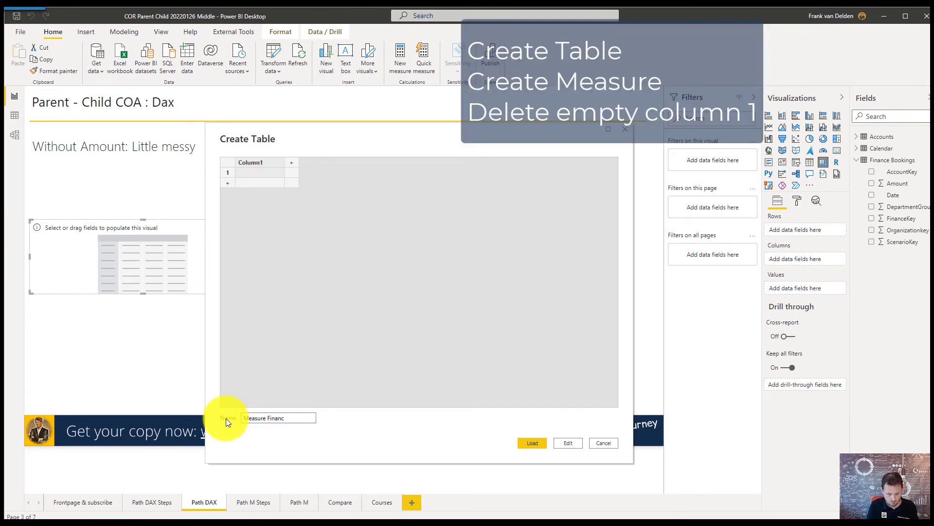
pyautogui.click(604, 443)
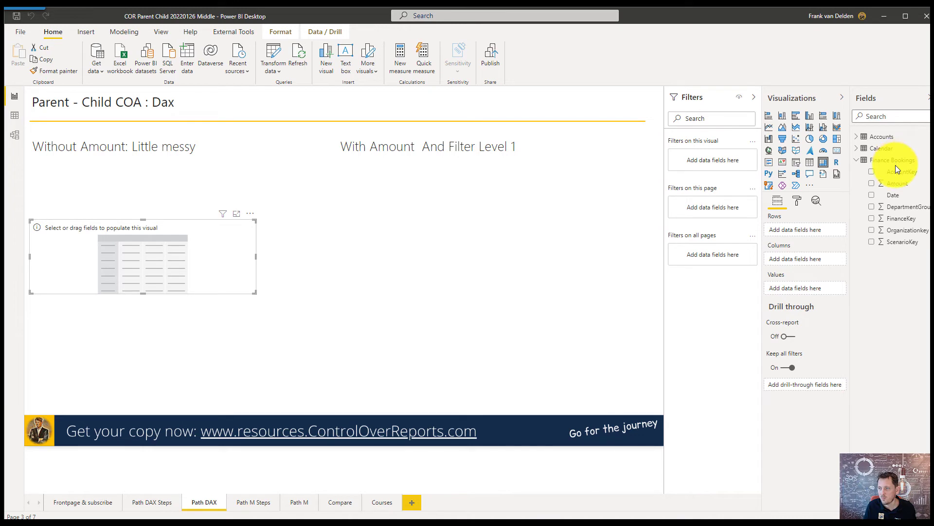
pyautogui.moveTo(900, 161)
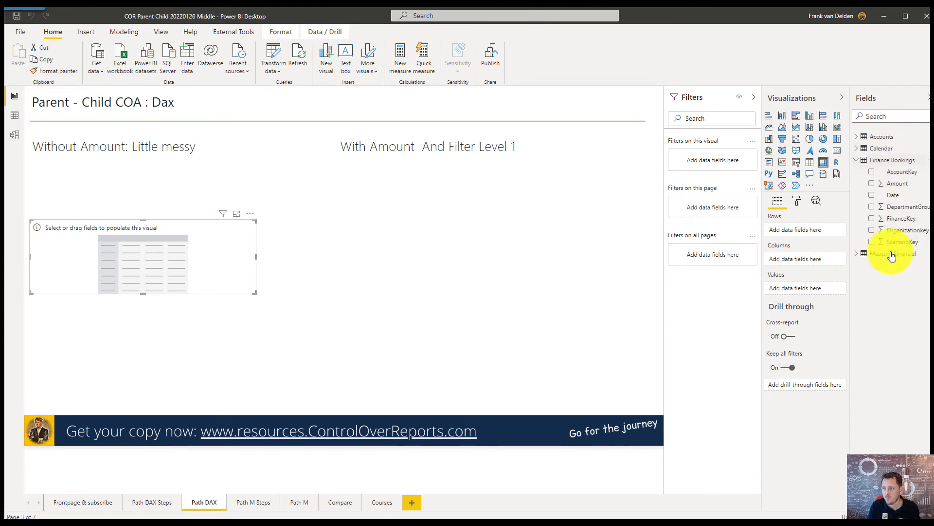
# - Add the Amount measure to Measure Financial and put Level 1–4 Name into the matrix rows
pyautogui.rightClick(892, 253)
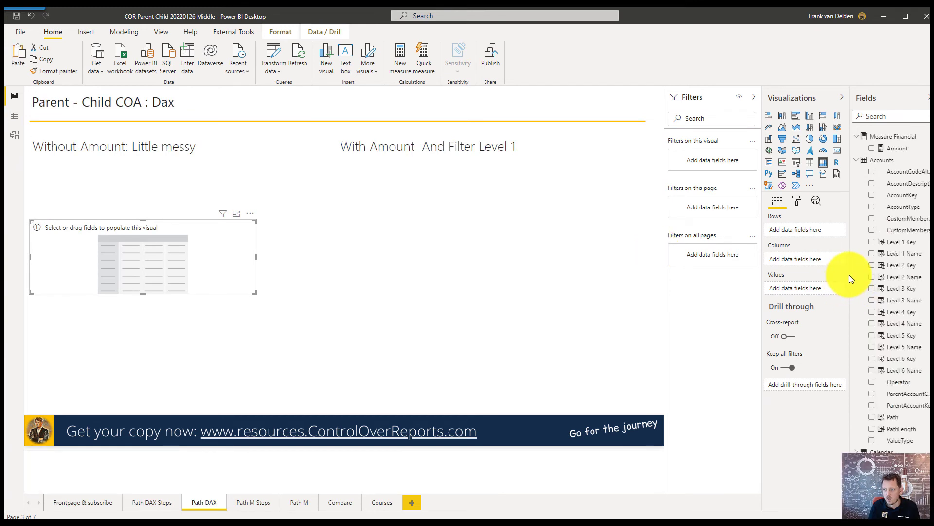
pyautogui.moveTo(554, 257)
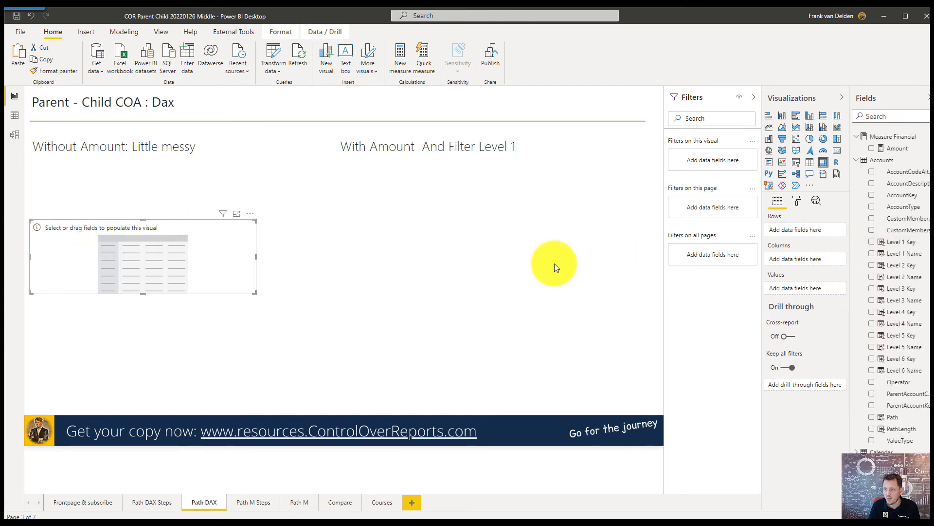
pyautogui.moveTo(913, 252)
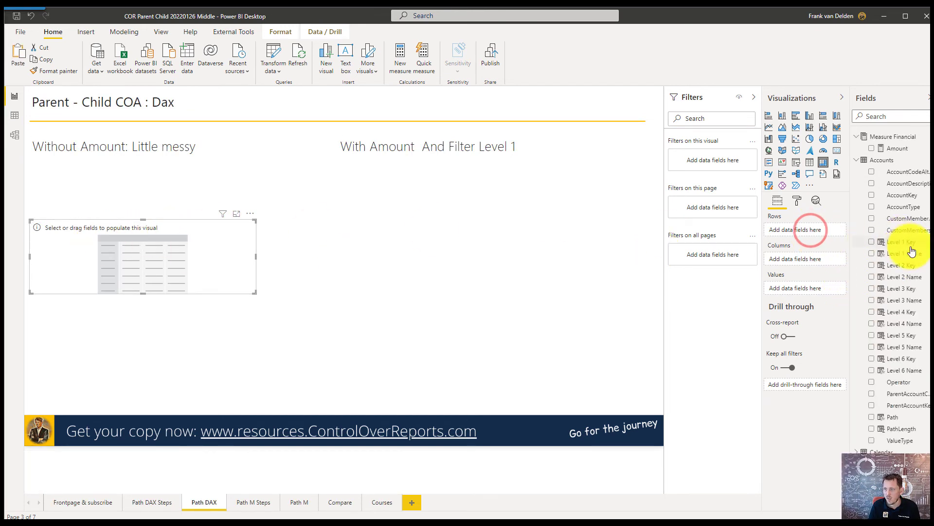
pyautogui.moveTo(907, 242); pyautogui.dragTo(805, 230)
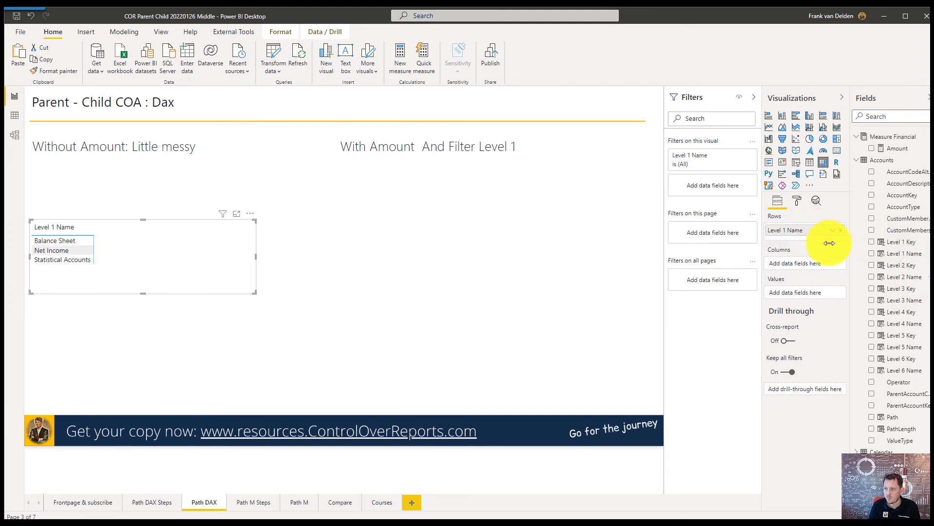
pyautogui.click(871, 277)
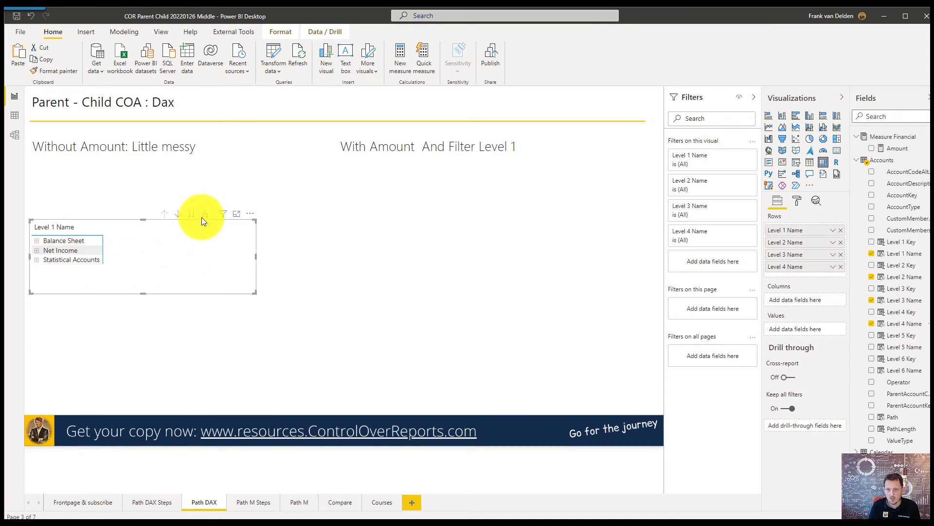
# - Expand the matrix down the hierarchy to show Assets, Current Assets and Operating Profit
pyautogui.click(204, 213)
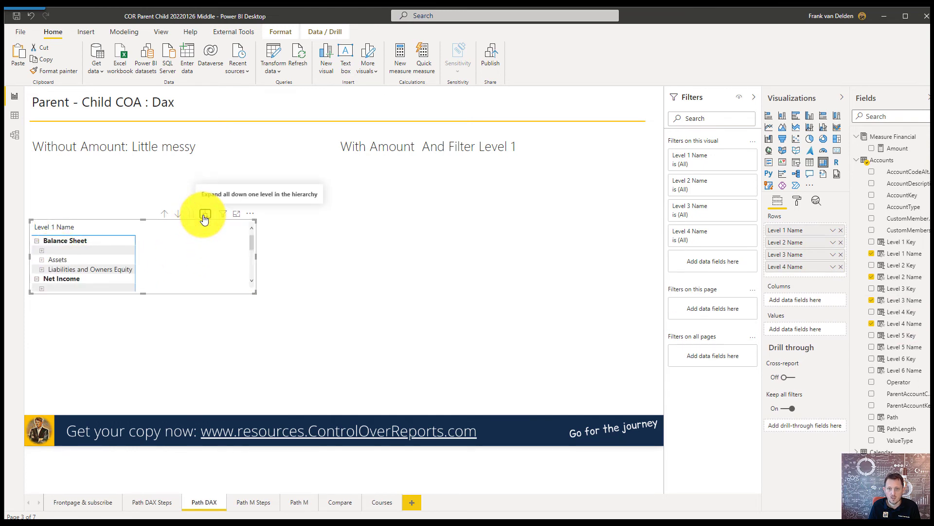
pyautogui.click(204, 214)
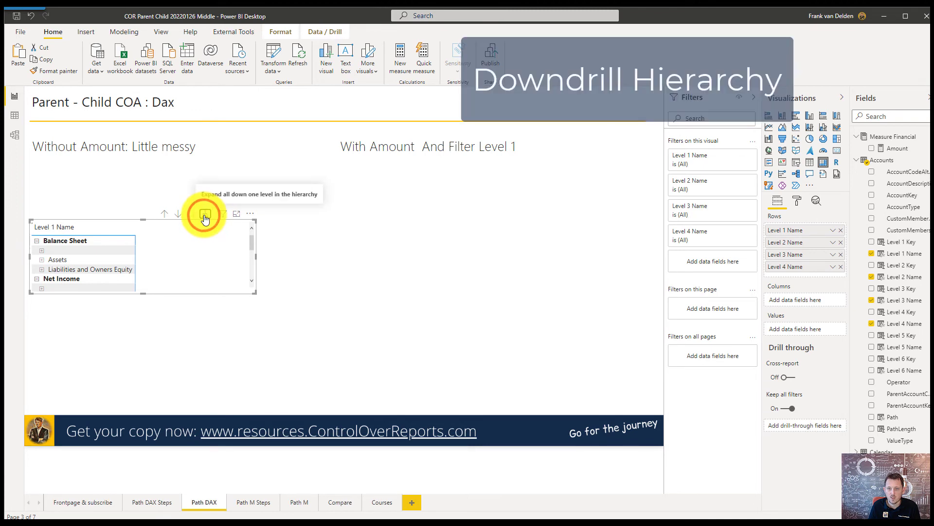
pyautogui.click(204, 213)
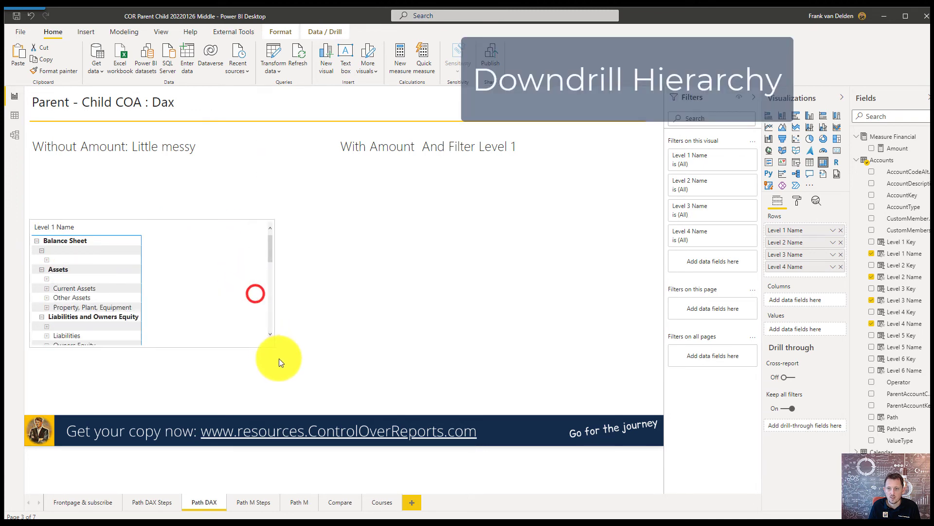
pyautogui.scroll(-3)
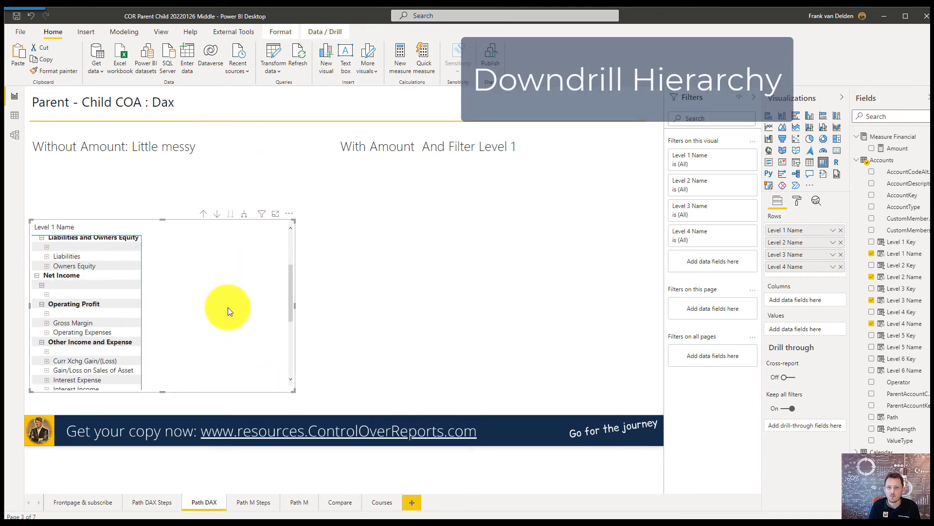
pyautogui.scroll(-3)
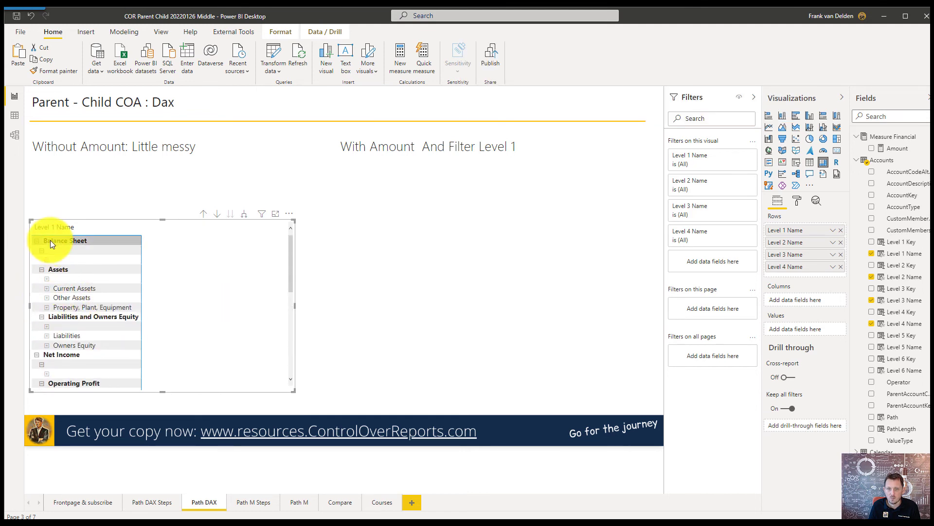
# - Show Amount in a copied matrix and uncheck Statistical Accounts in the Level 1 Name filter
pyautogui.scroll(-3)
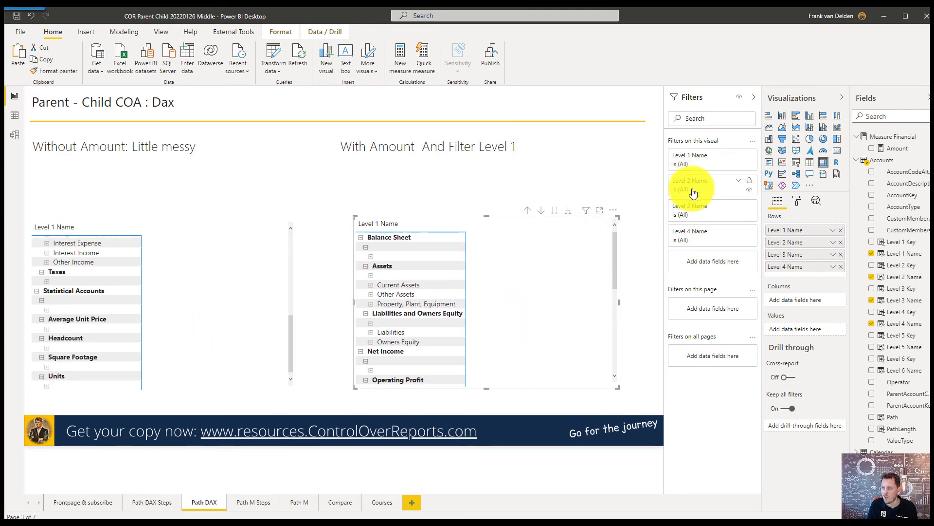
pyautogui.moveTo(732, 158)
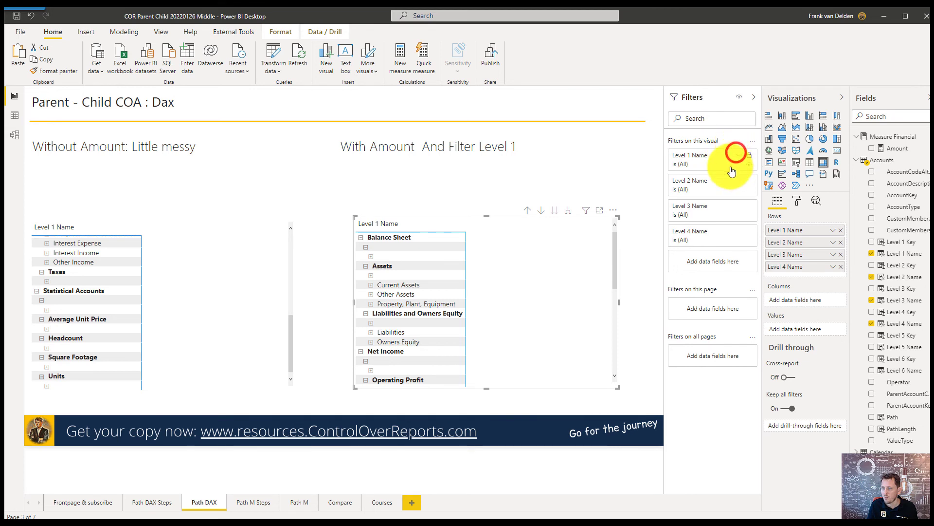
pyautogui.click(737, 156)
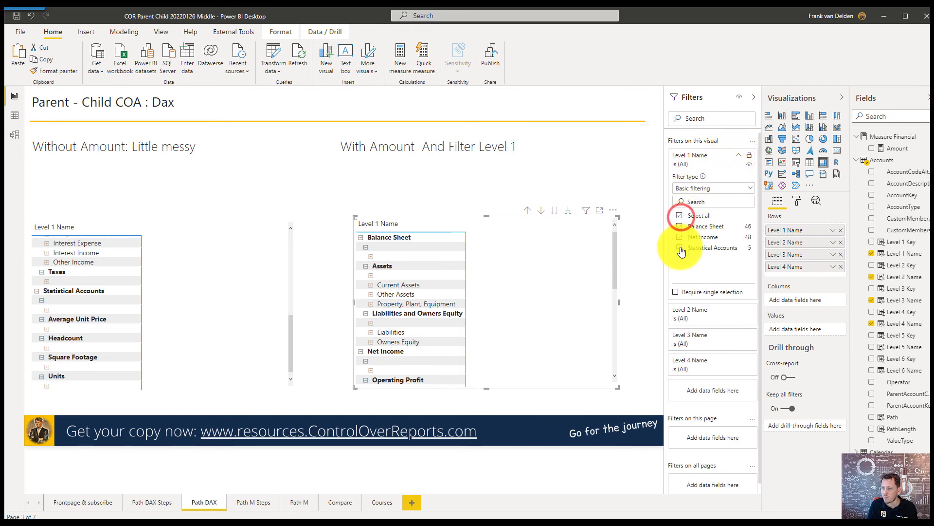
pyautogui.click(680, 248)
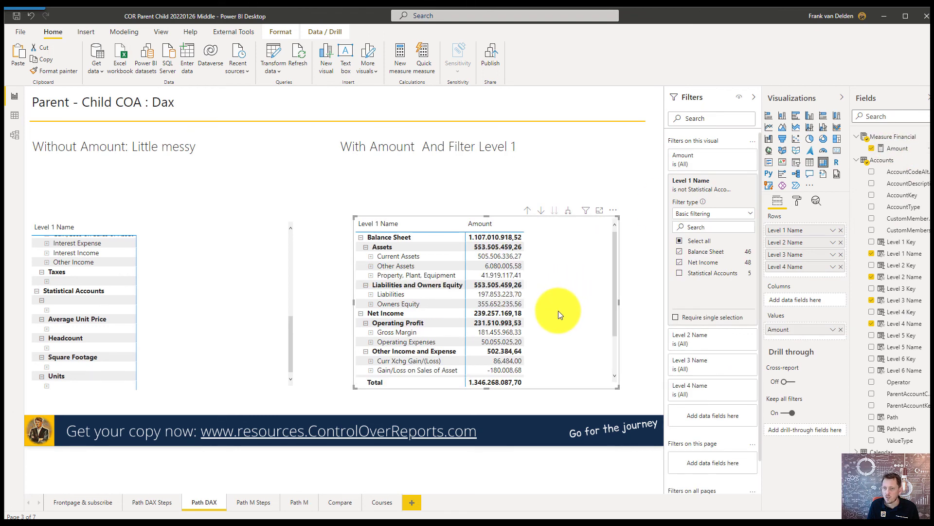
pyautogui.scroll(-3)
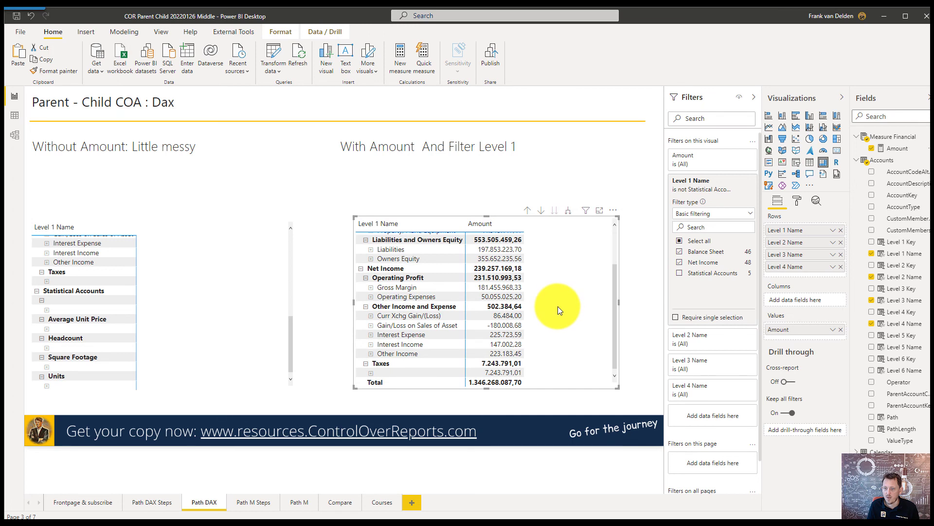